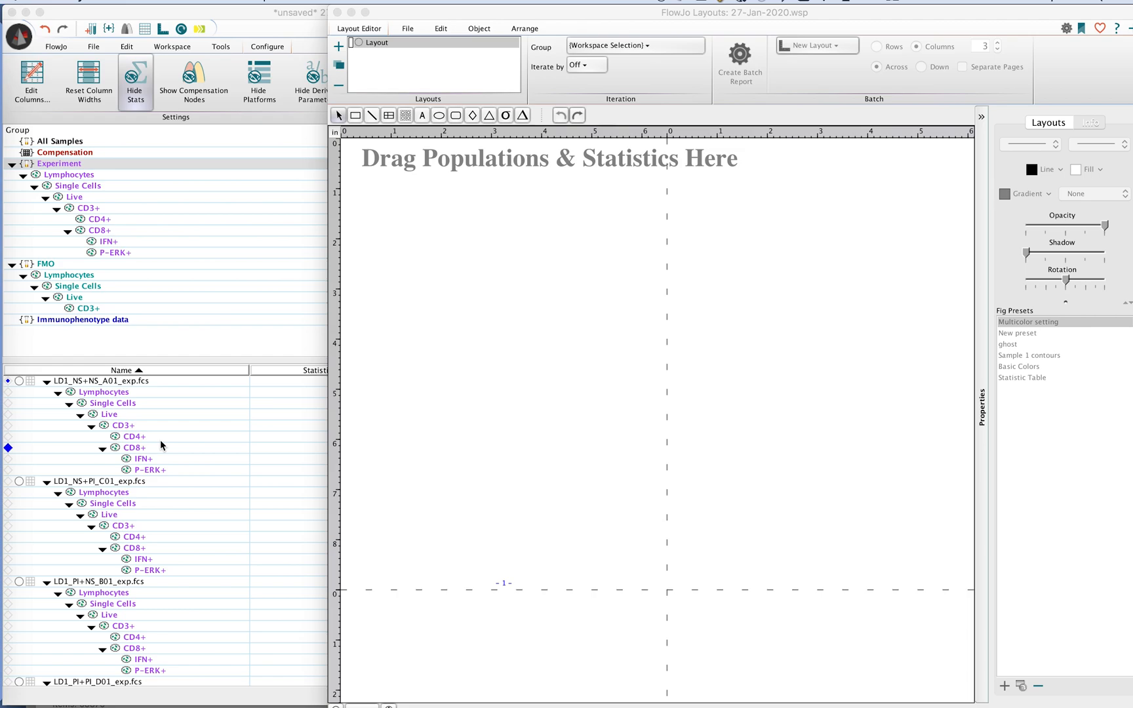
pyautogui.moveTo(129, 414)
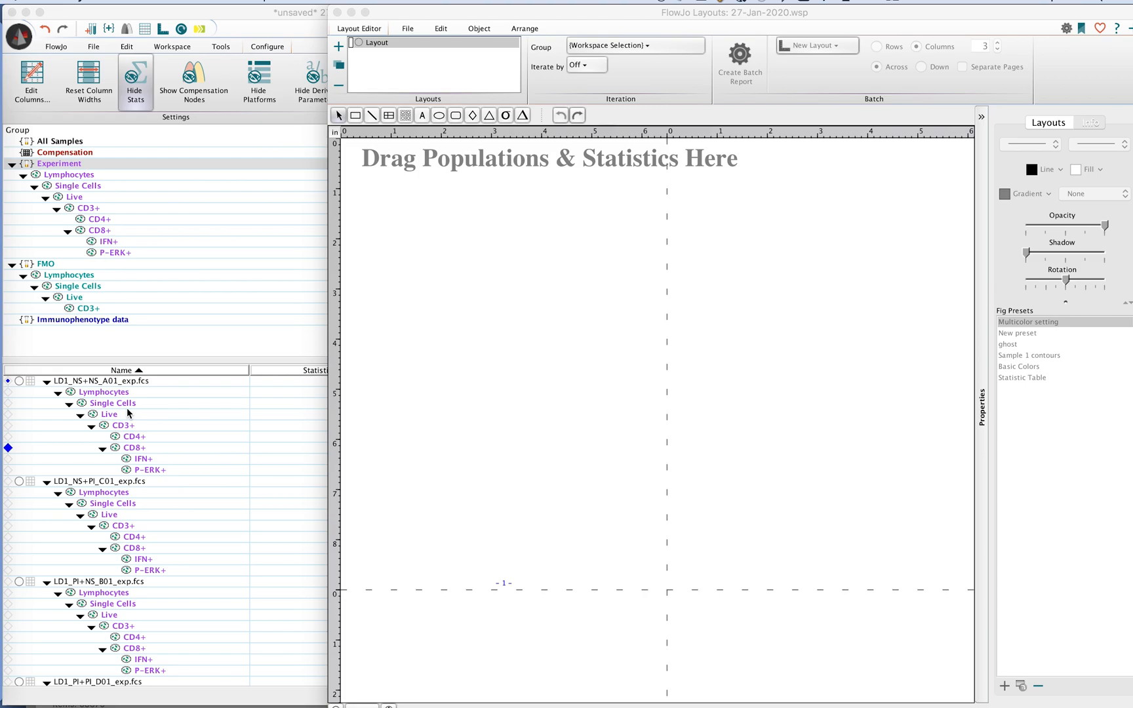
pyautogui.moveTo(126, 414)
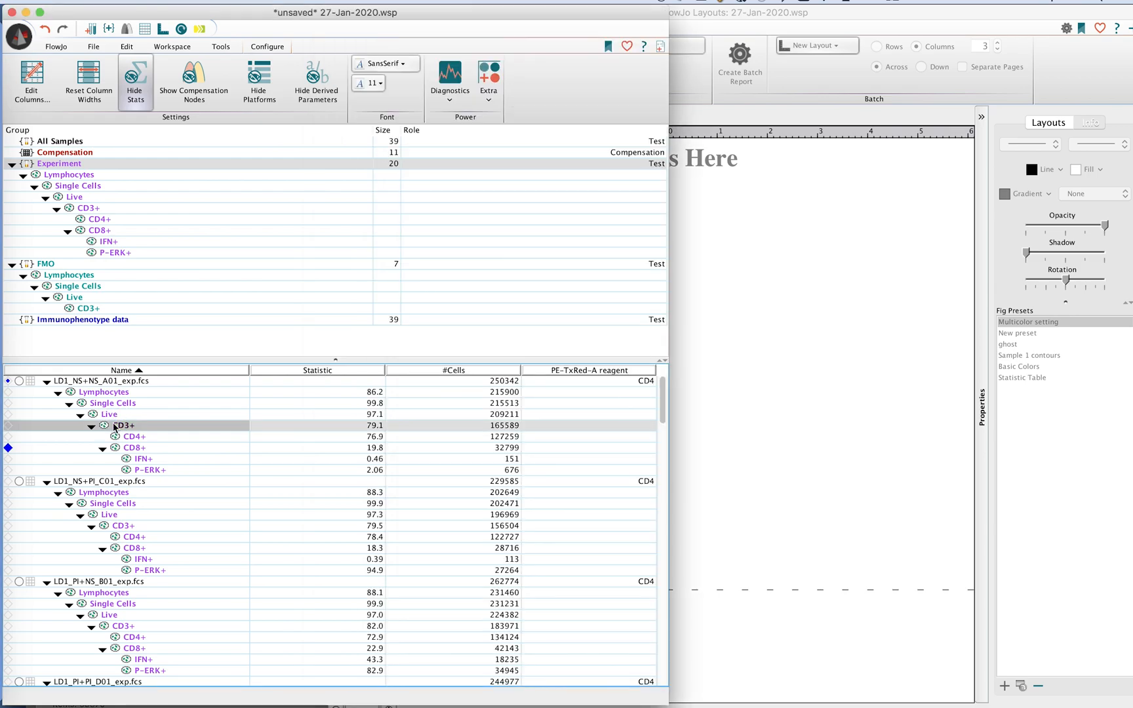
pyautogui.click(103, 392)
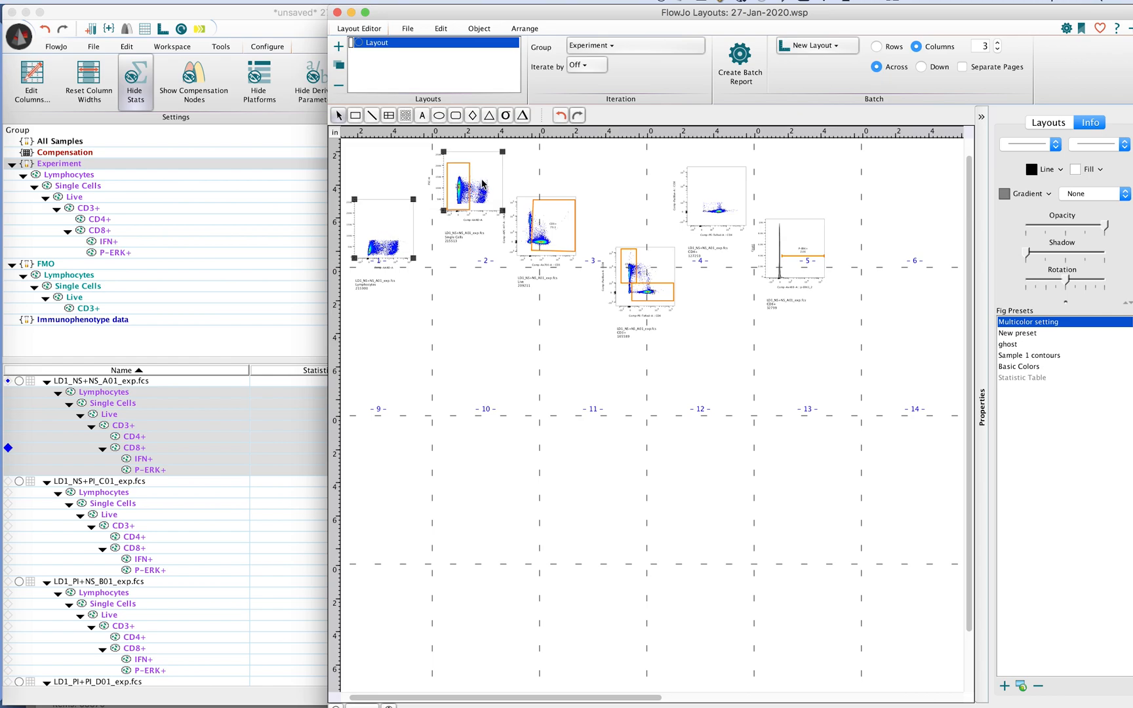
pyautogui.moveTo(483, 185)
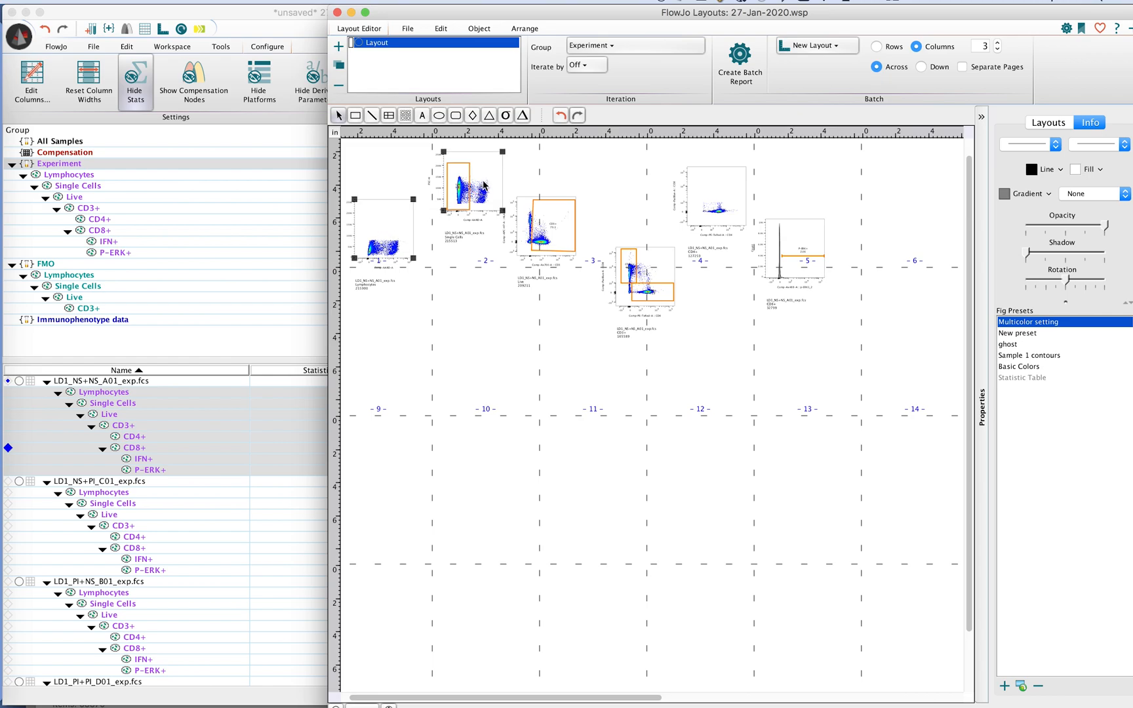
pyautogui.moveTo(623, 252)
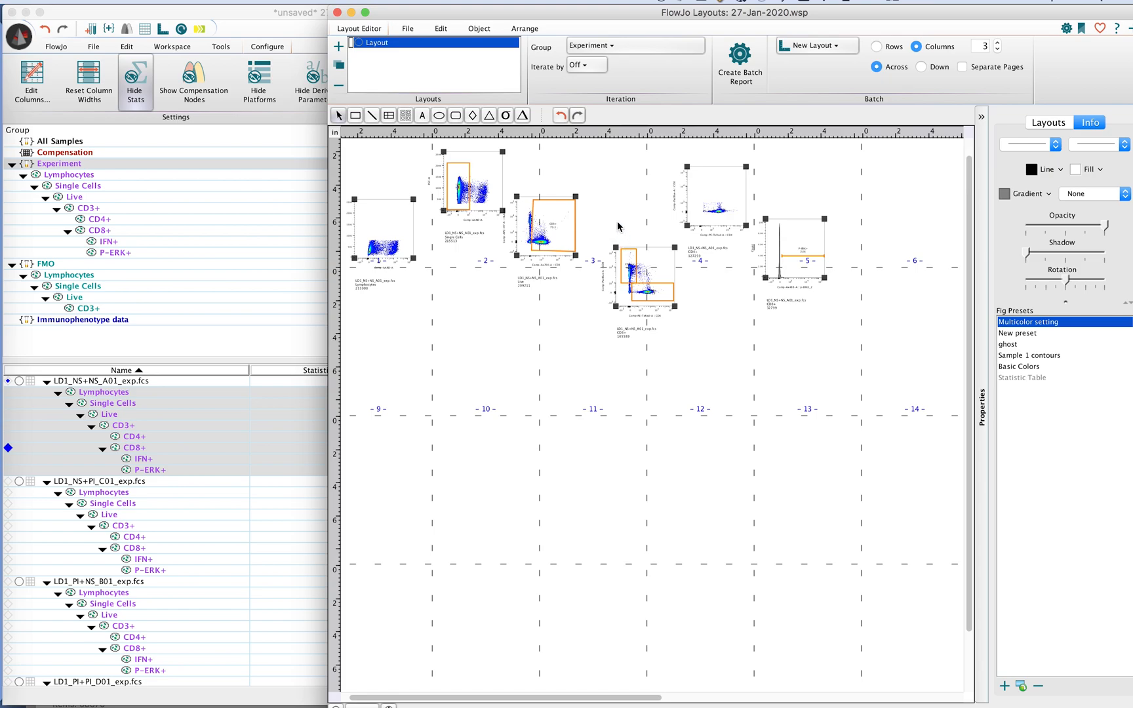
pyautogui.moveTo(626, 295)
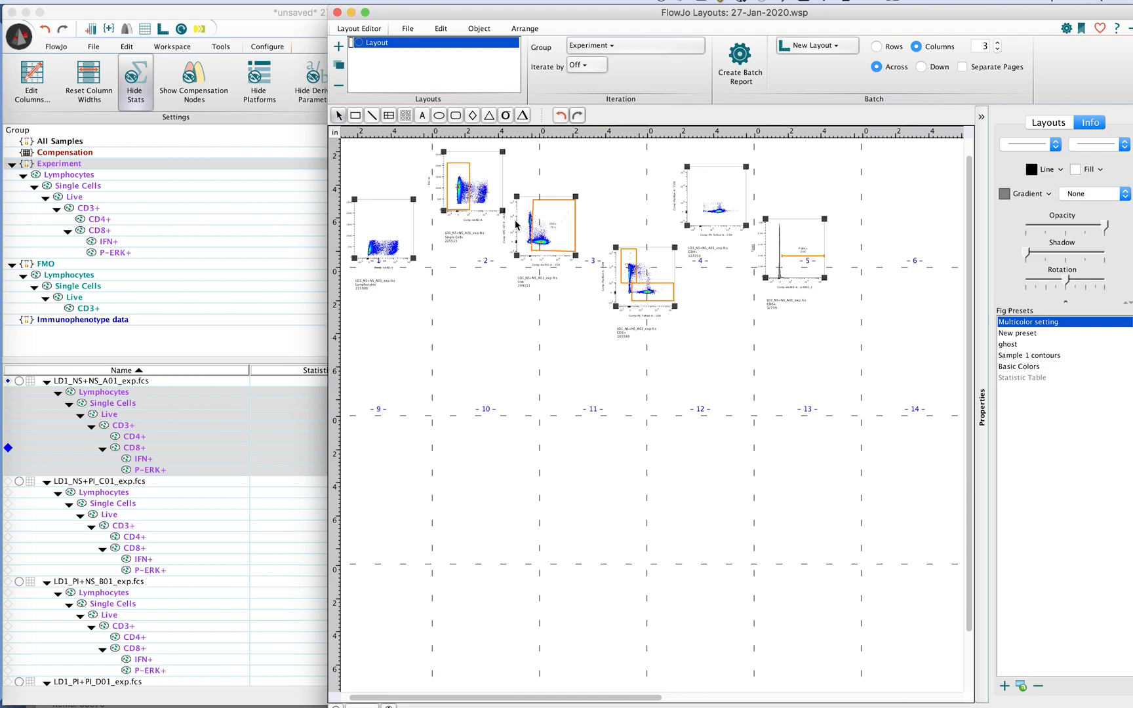
pyautogui.moveTo(531, 239)
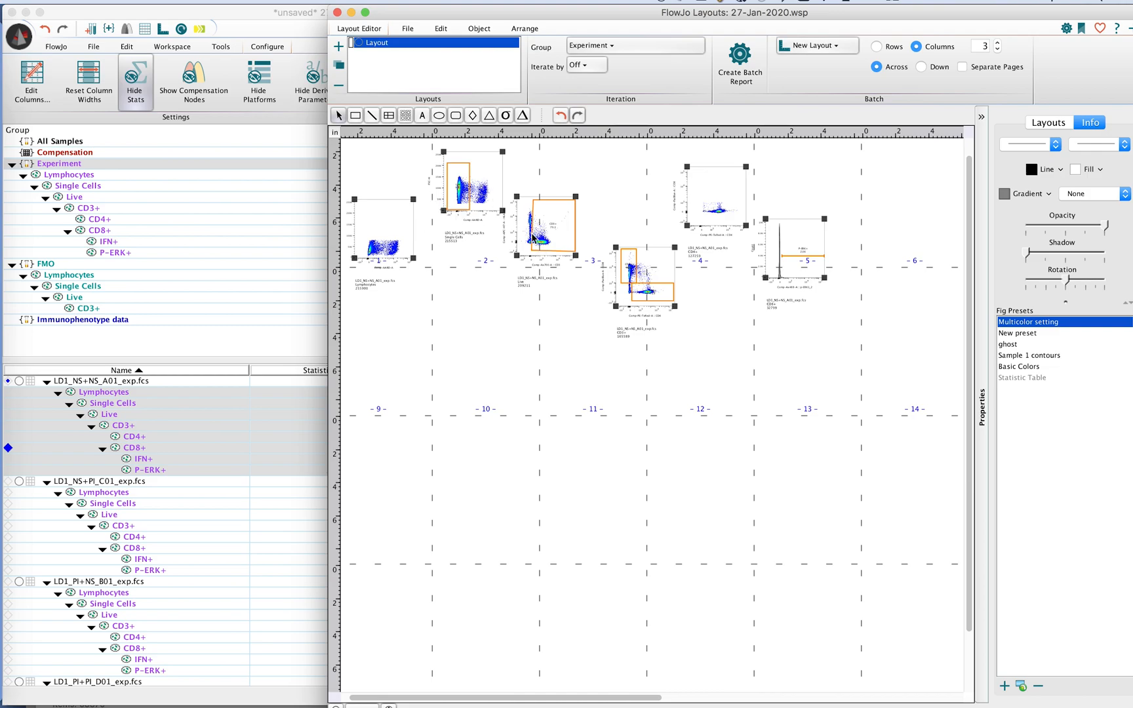
pyautogui.moveTo(451, 206)
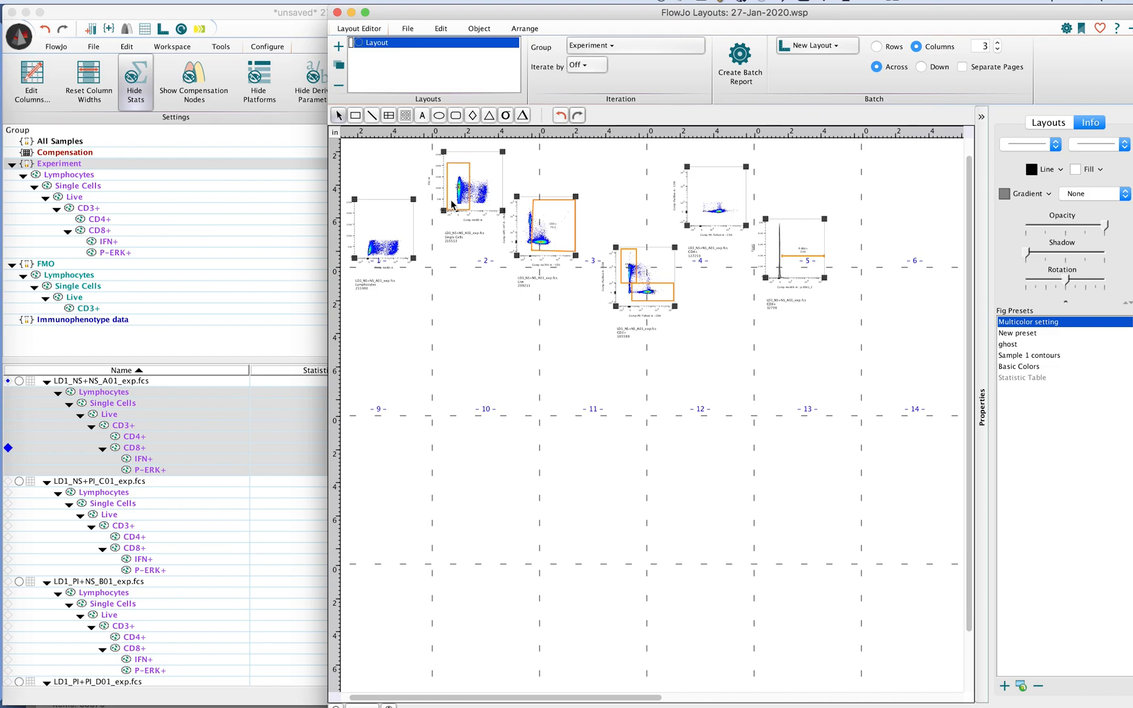
pyautogui.moveTo(721, 182)
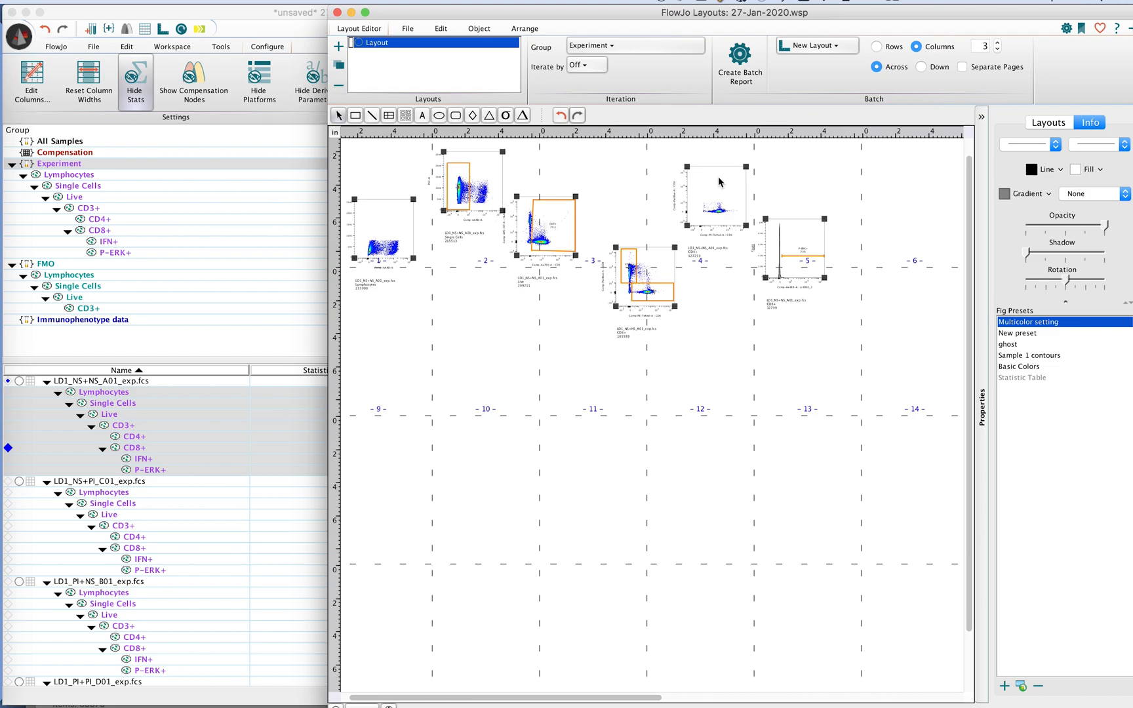
pyautogui.moveTo(692, 168)
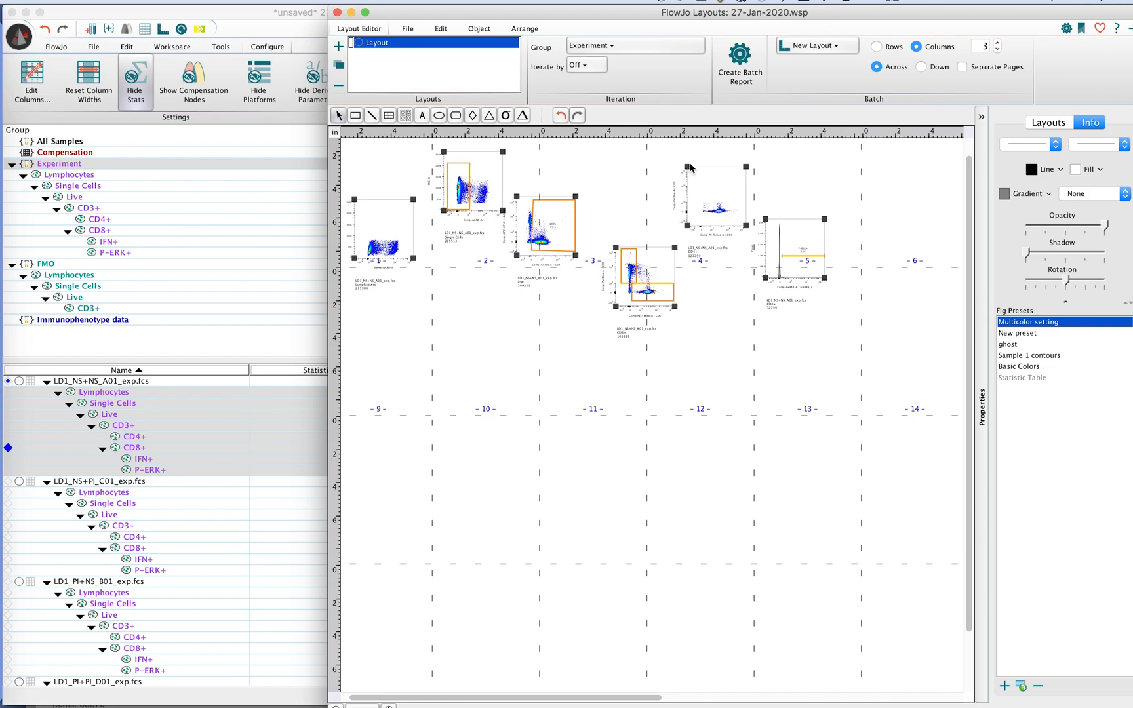
pyautogui.moveTo(740, 172)
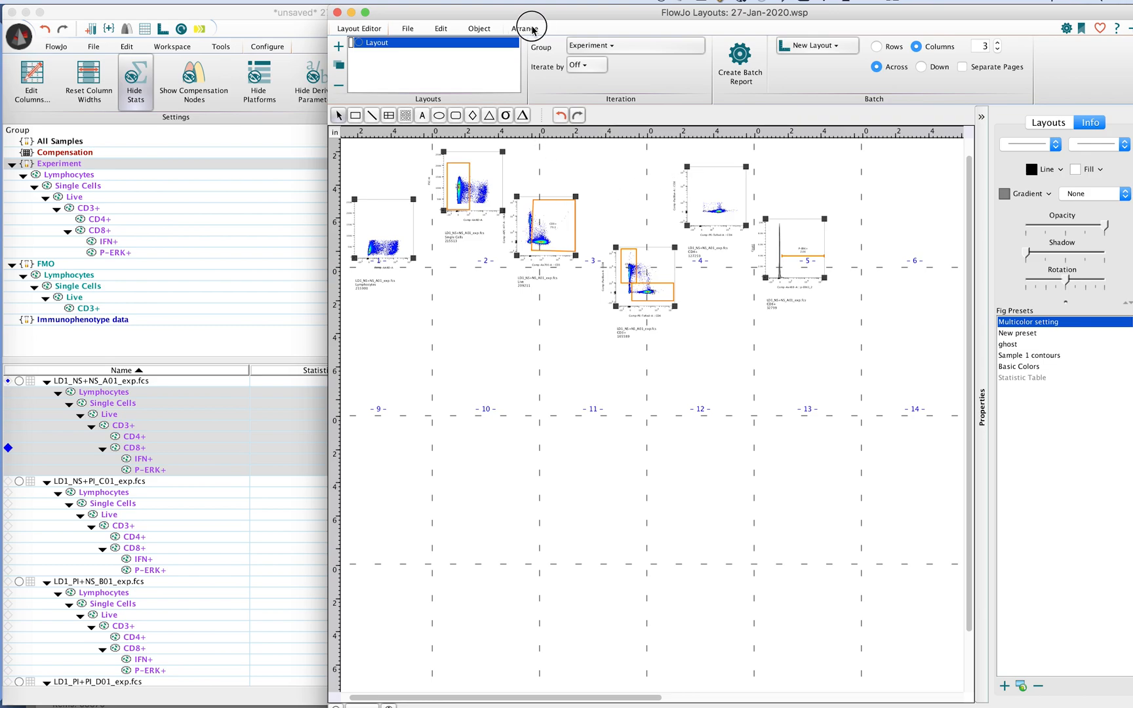
# Step: Apply Vertical Alignment > Top from the Arrange ribbon so the six plots share a top edge
pyautogui.click(523, 28)
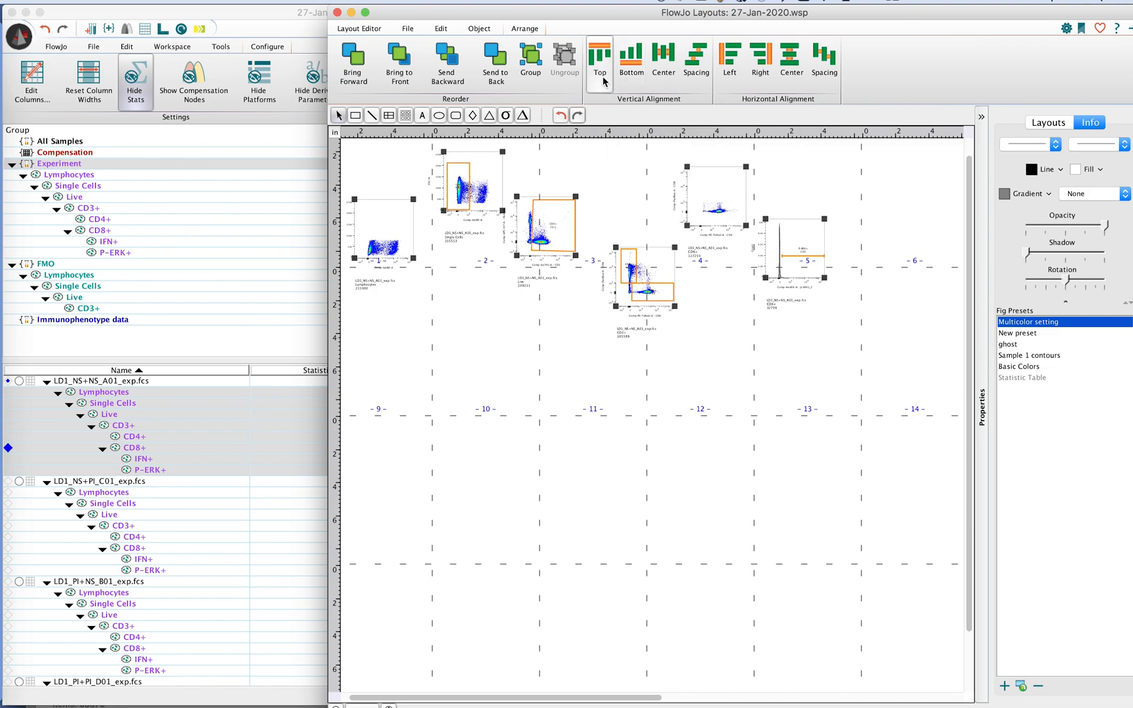
pyautogui.moveTo(600, 59)
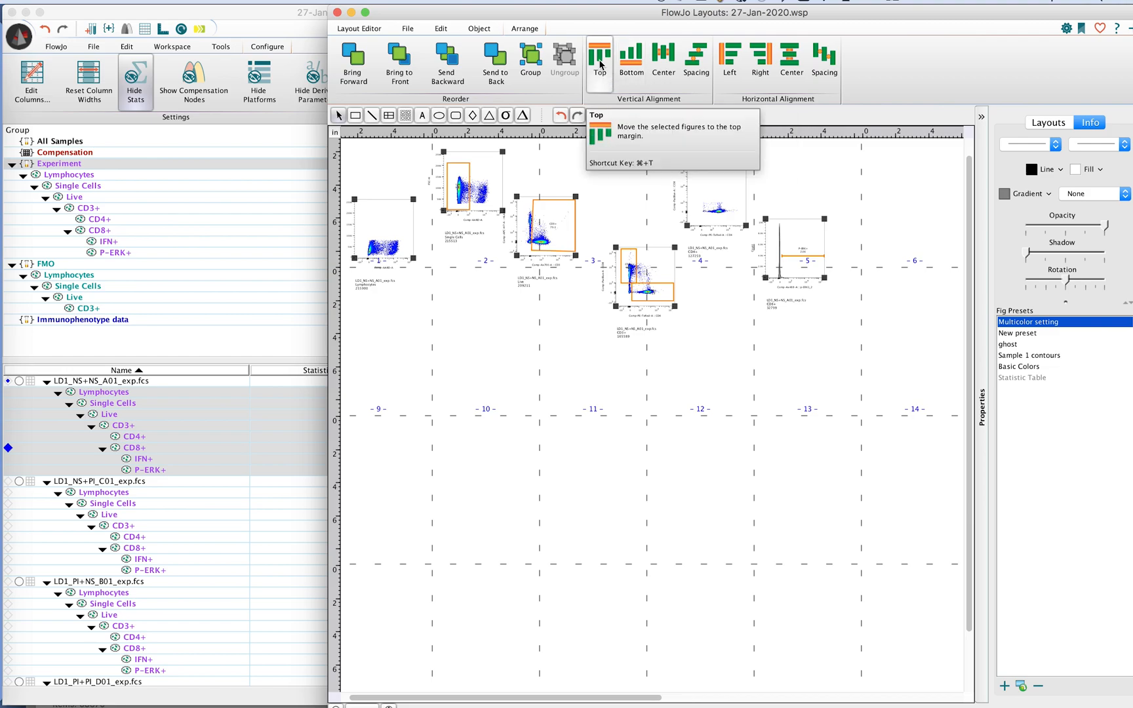
pyautogui.click(598, 57)
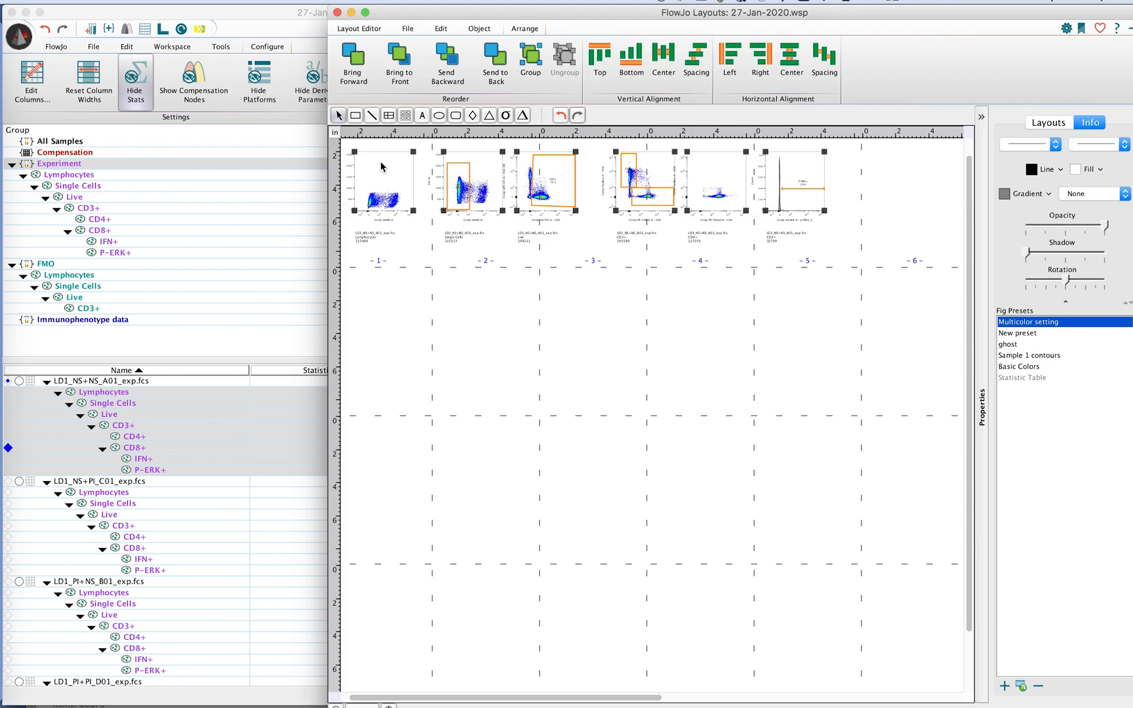
pyautogui.moveTo(672, 131)
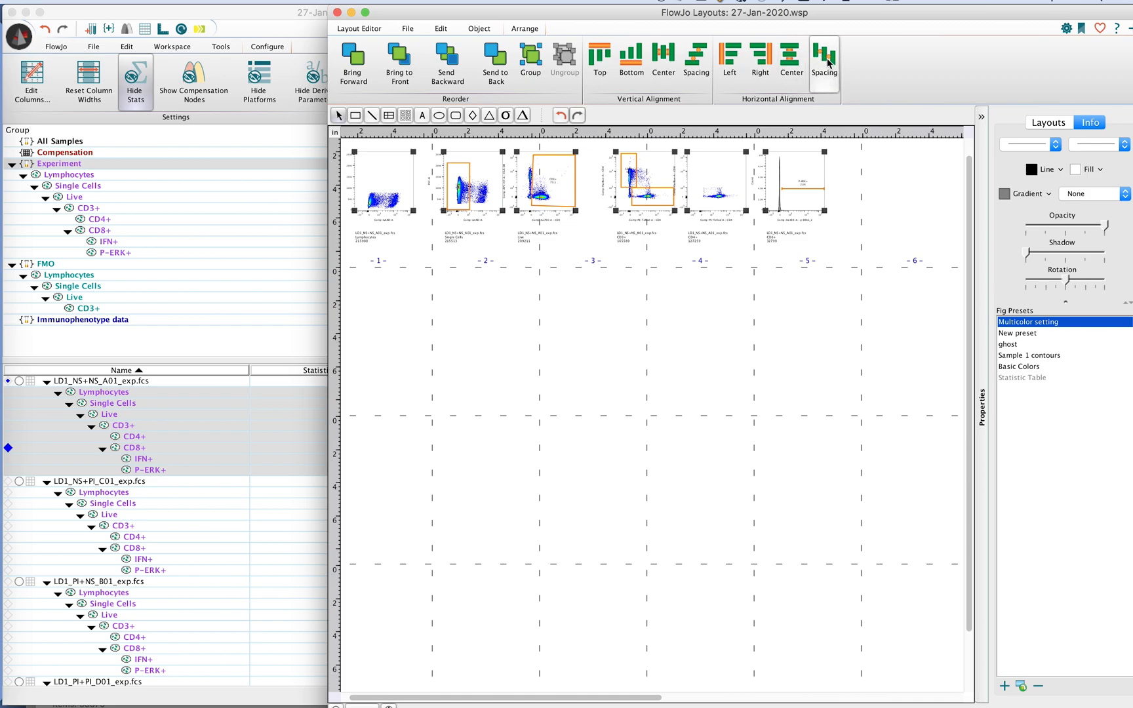
pyautogui.moveTo(613, 188)
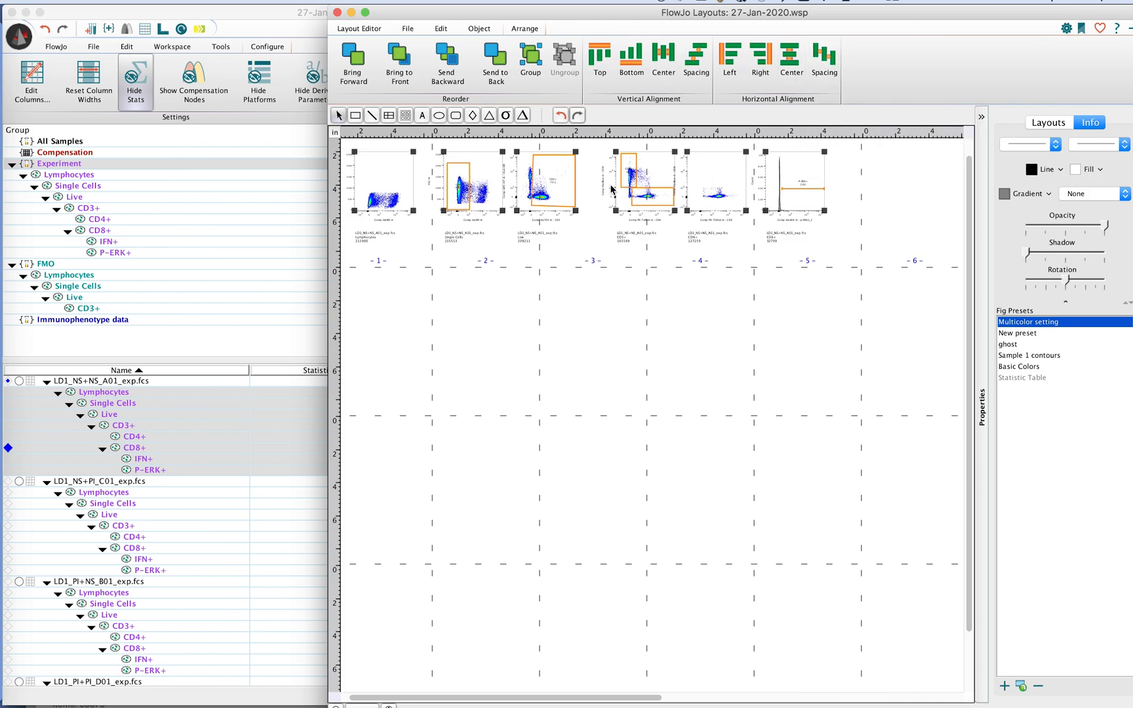
pyautogui.moveTo(593, 189)
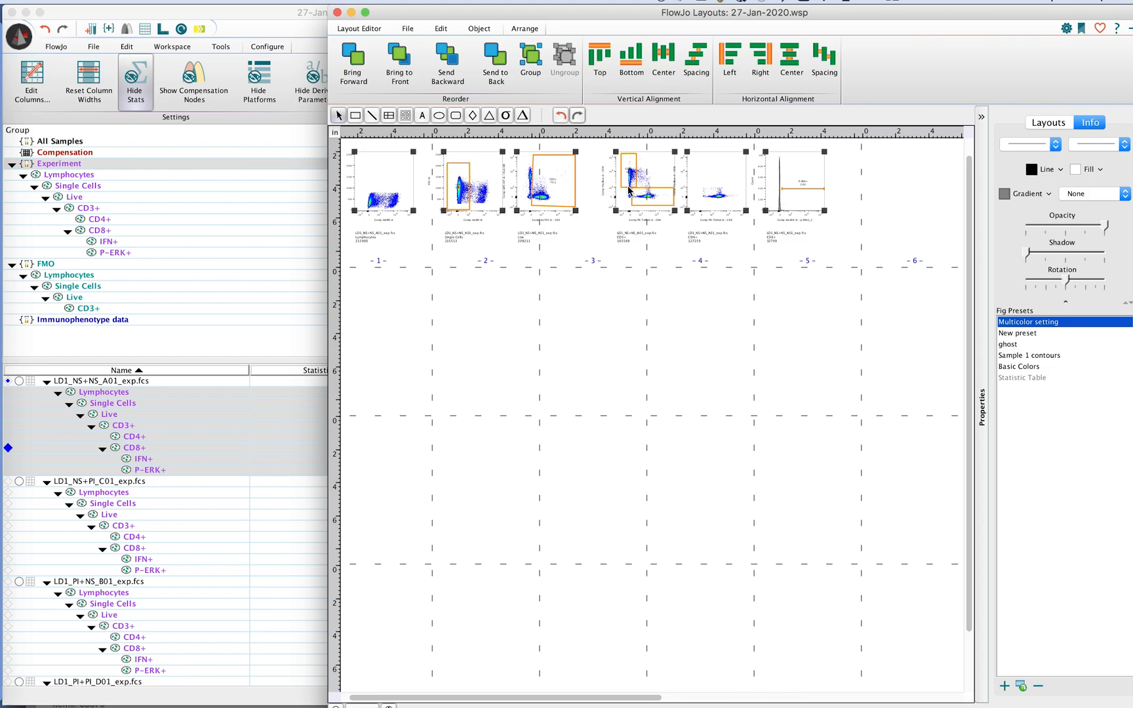
pyautogui.moveTo(502, 189)
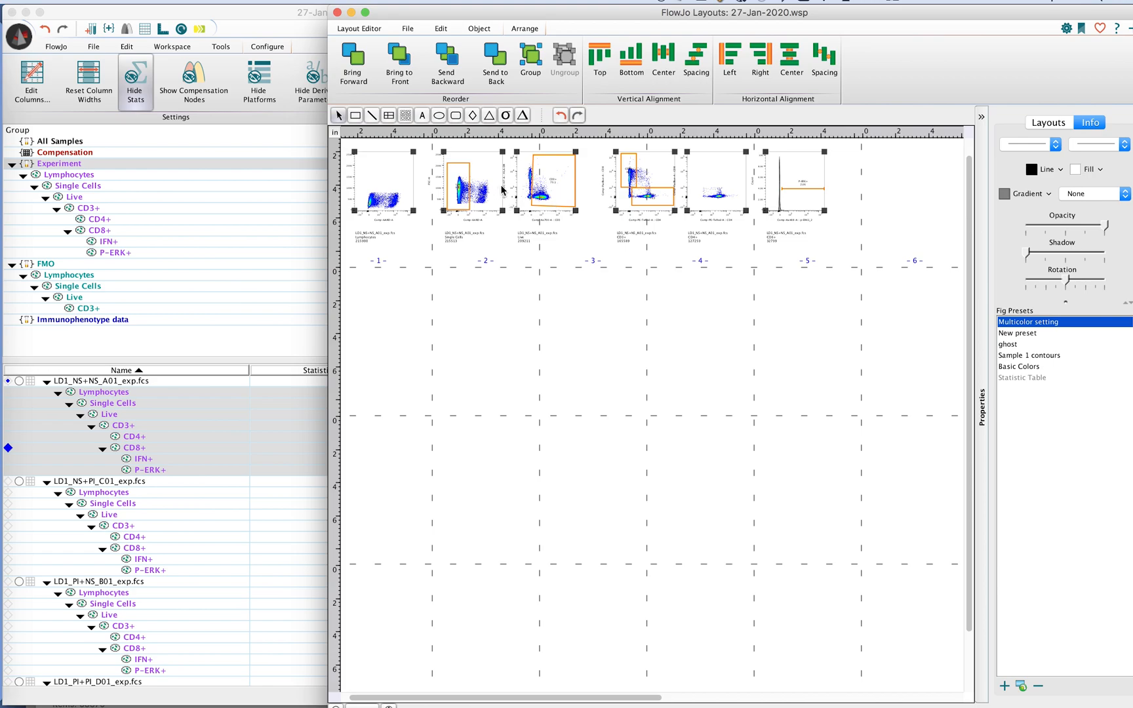
pyautogui.moveTo(568, 197)
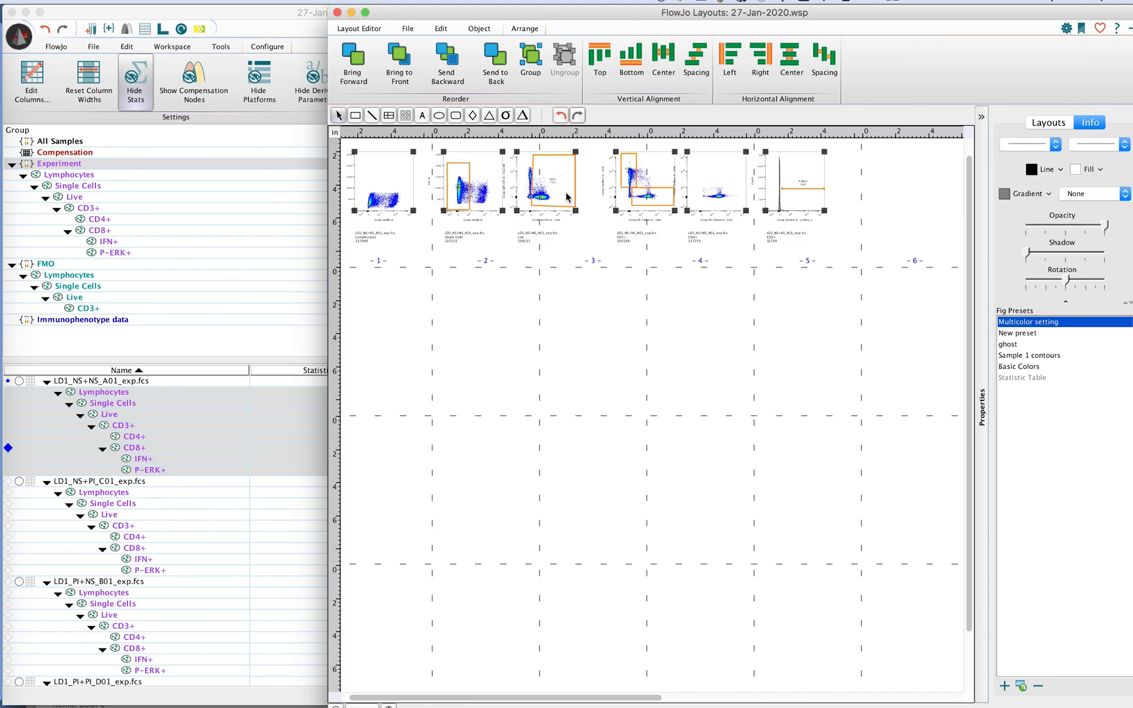
pyautogui.moveTo(659, 197)
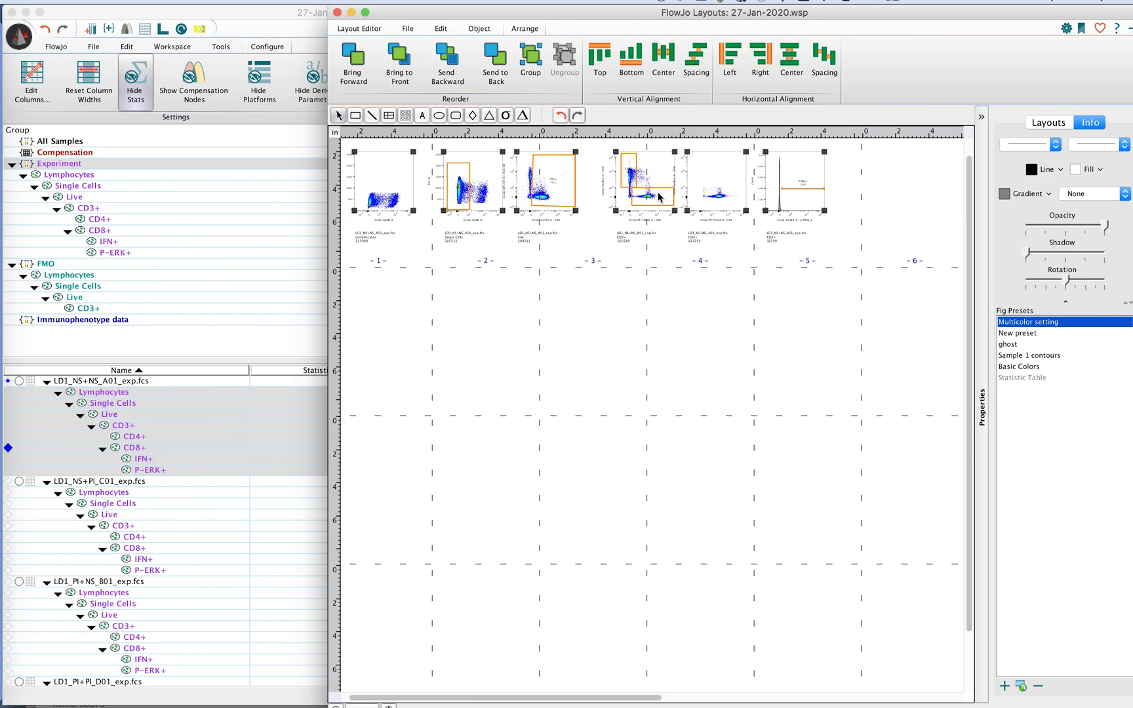
pyautogui.moveTo(770, 102)
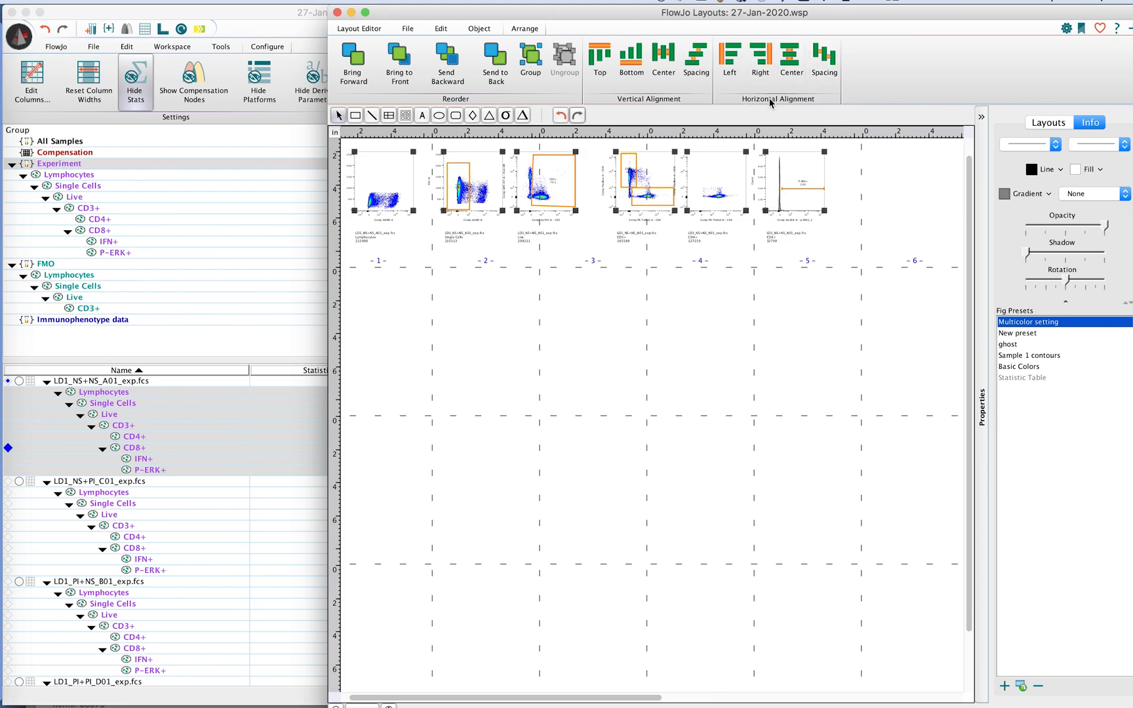
pyautogui.moveTo(791, 102)
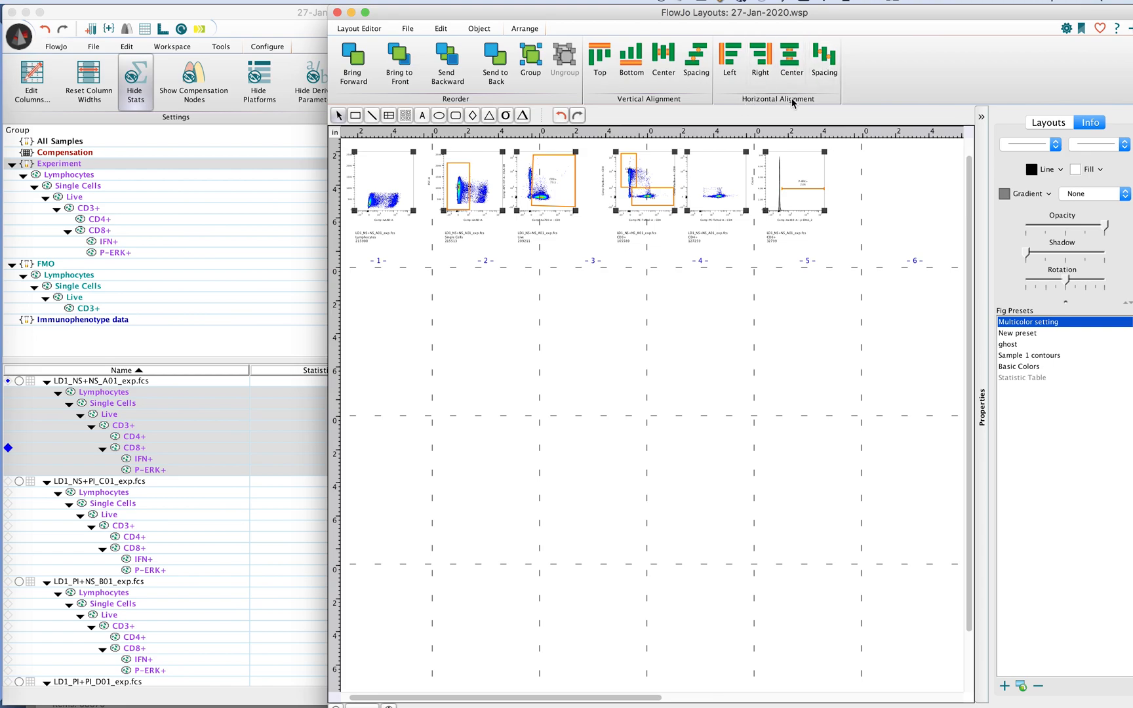
pyautogui.moveTo(824, 60)
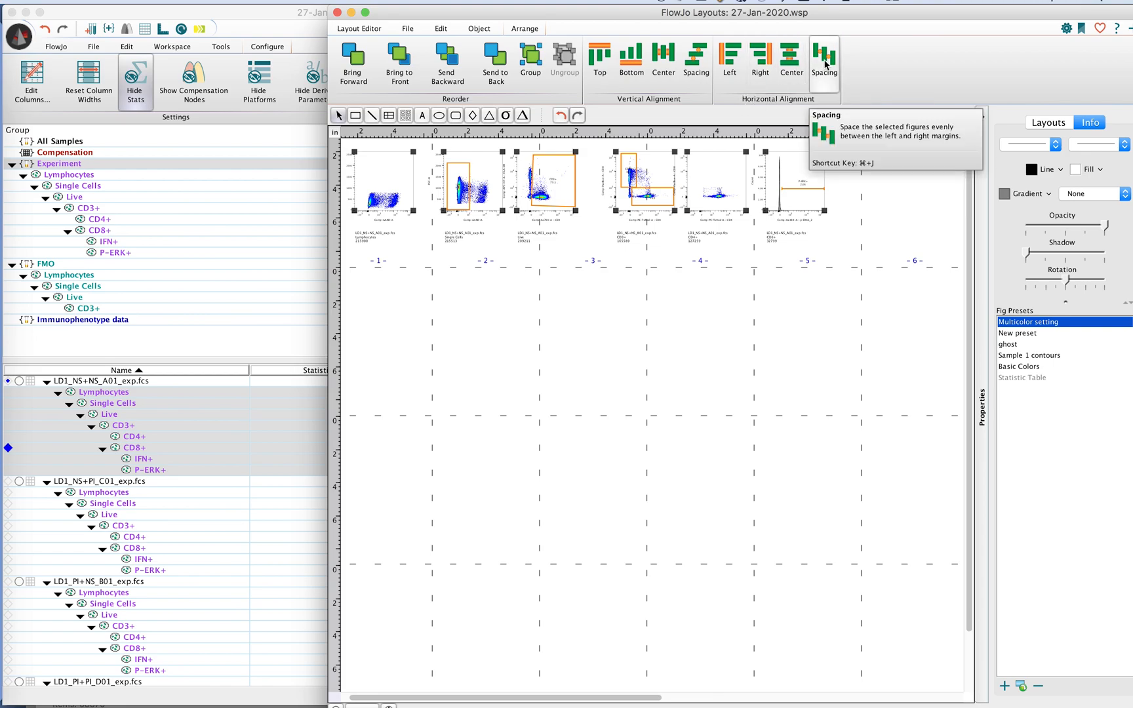
# Step: Apply Horizontal Alignment > Spacing to spread the six plots evenly across the page
pyautogui.click(823, 60)
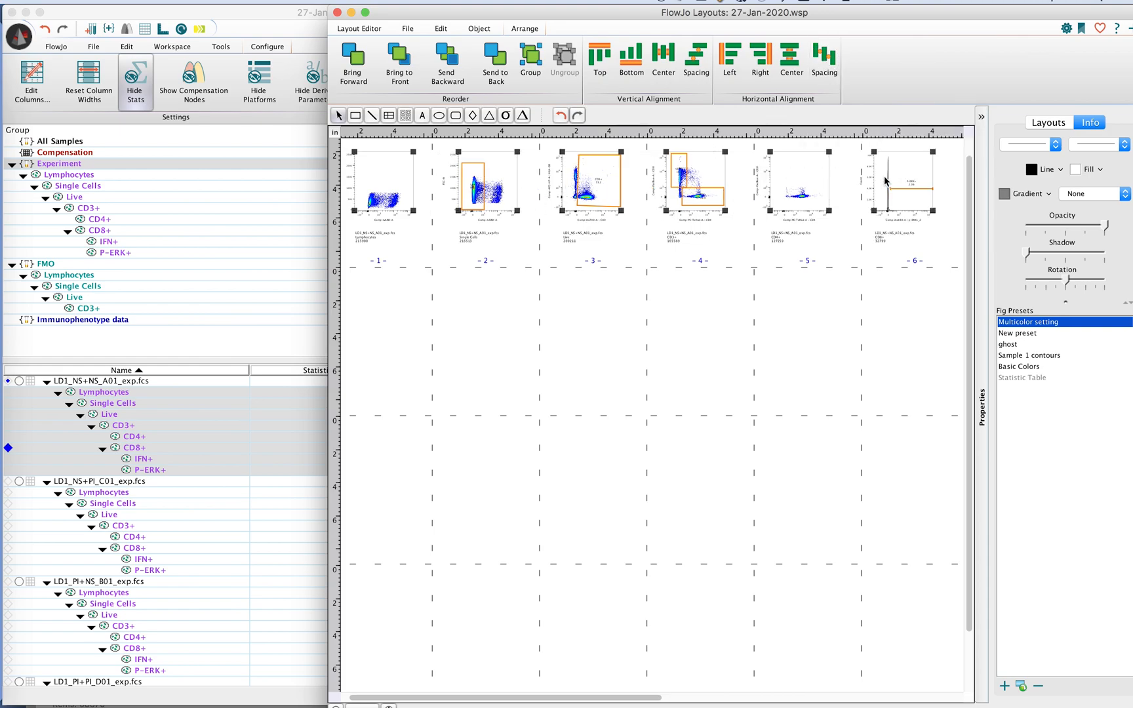
pyautogui.moveTo(895, 185)
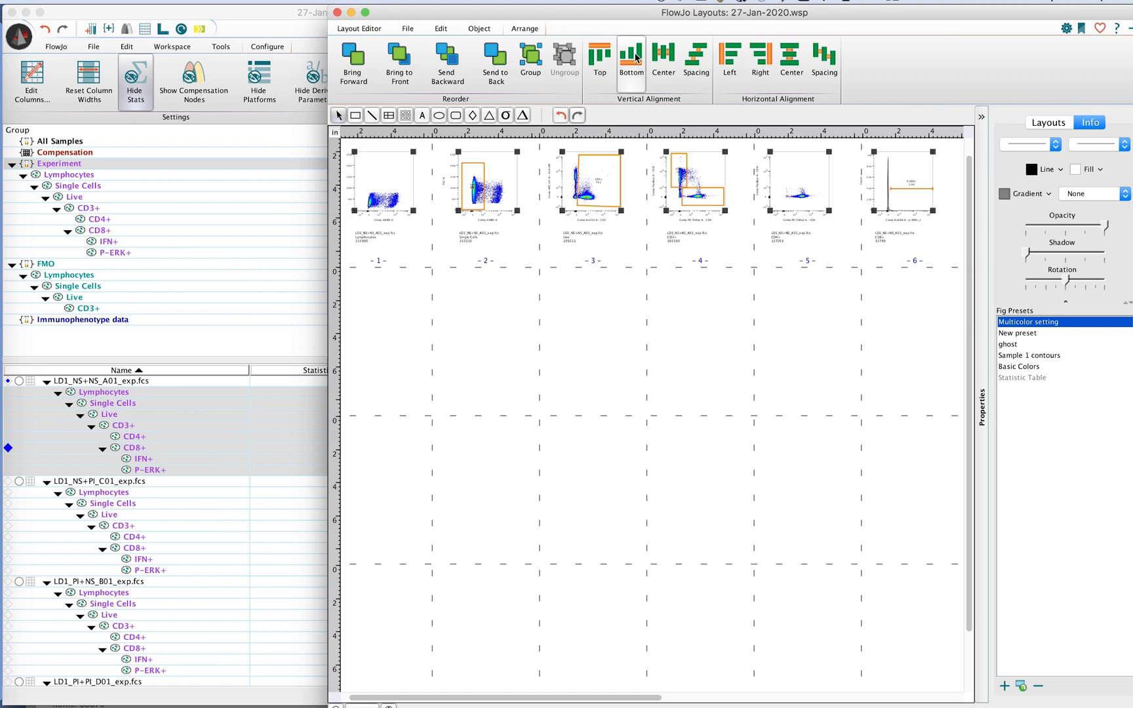
pyautogui.moveTo(639, 64)
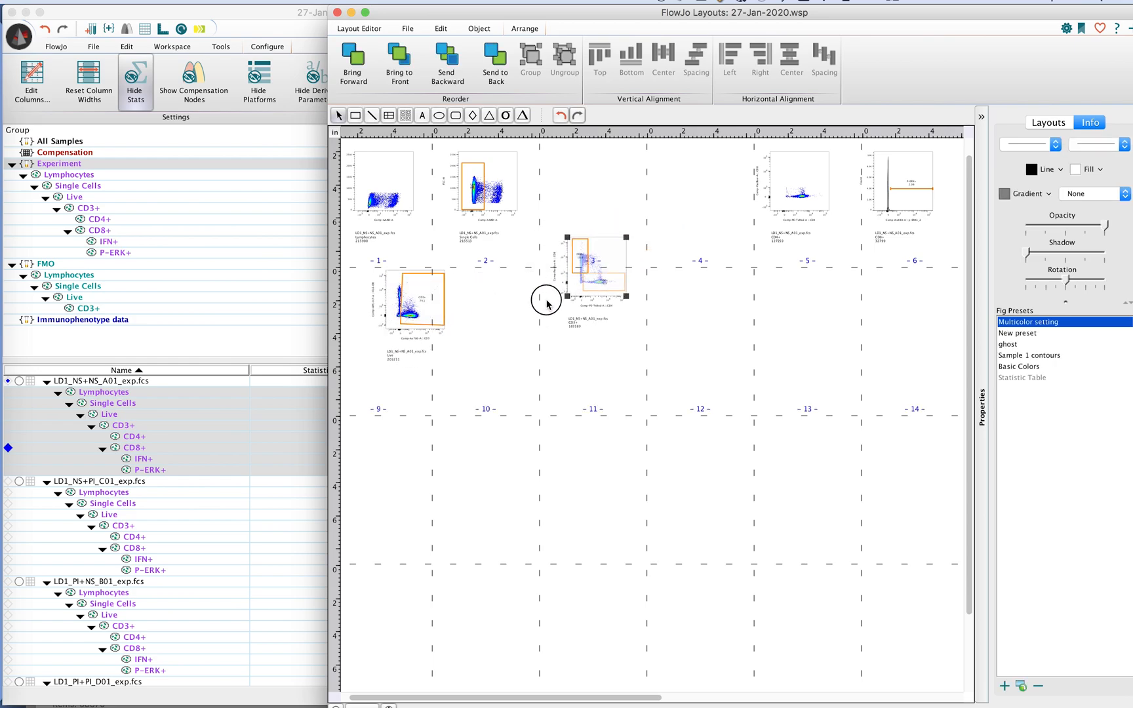
# Step: Move a plot into the second row and top-align it under the first-column plot
pyautogui.moveTo(593, 268); pyautogui.dragTo(509, 325)
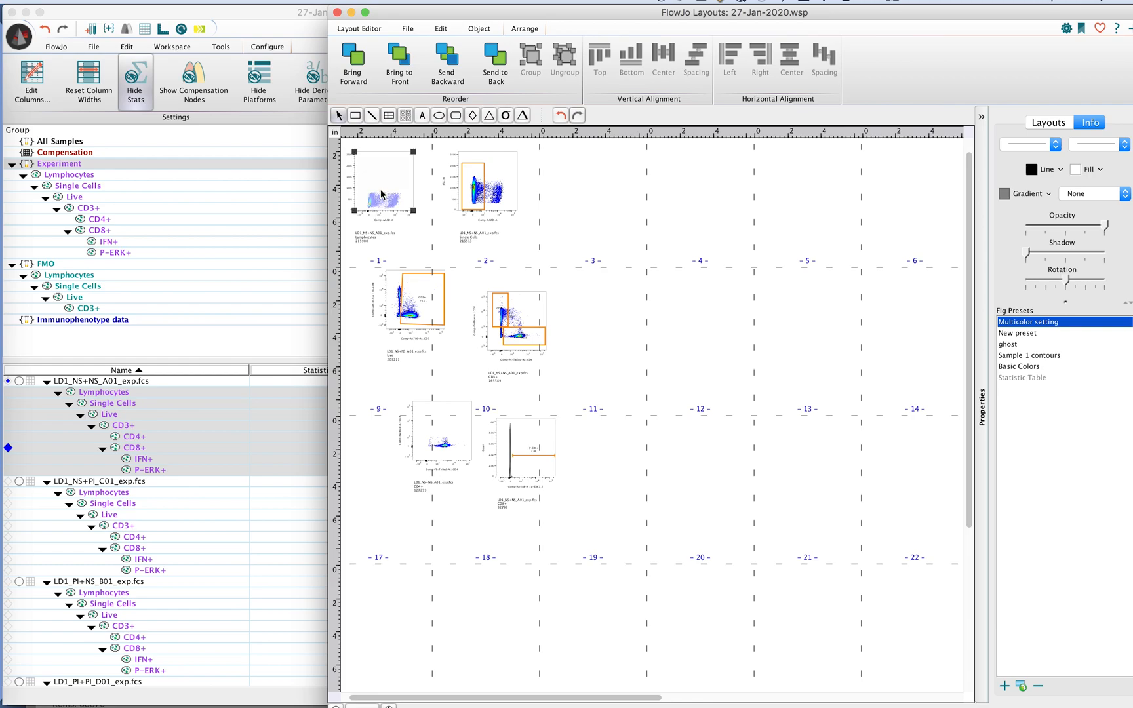
pyautogui.moveTo(421, 422); pyautogui.dragTo(451, 445)
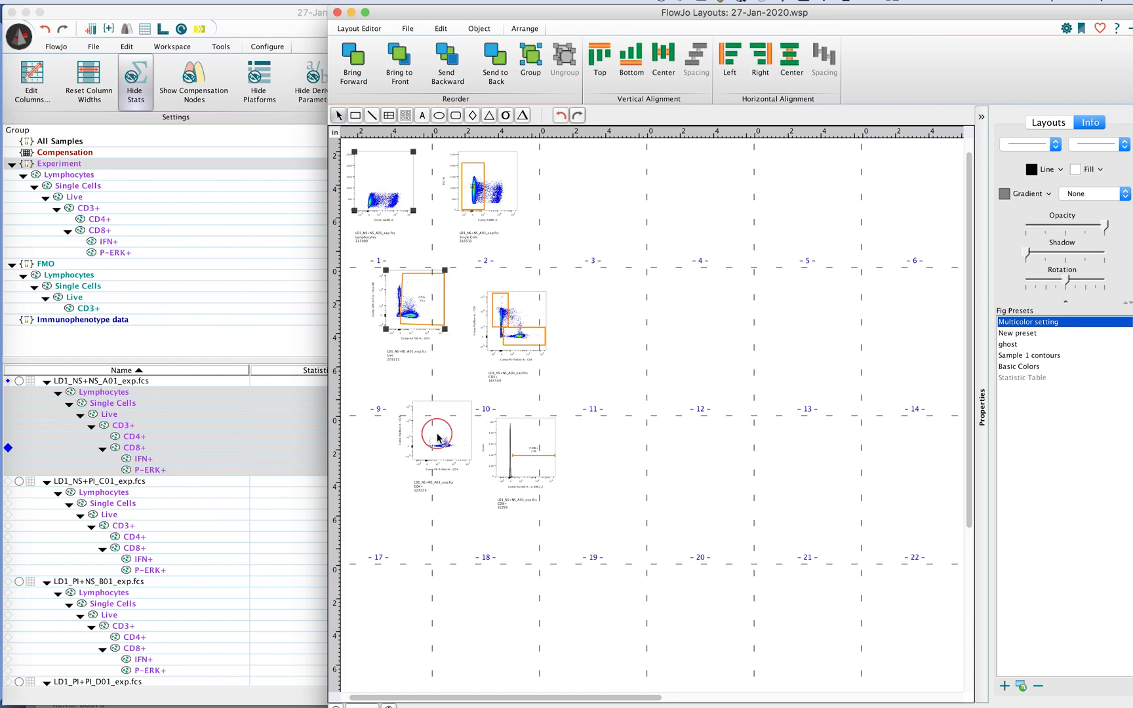
pyautogui.click(437, 434)
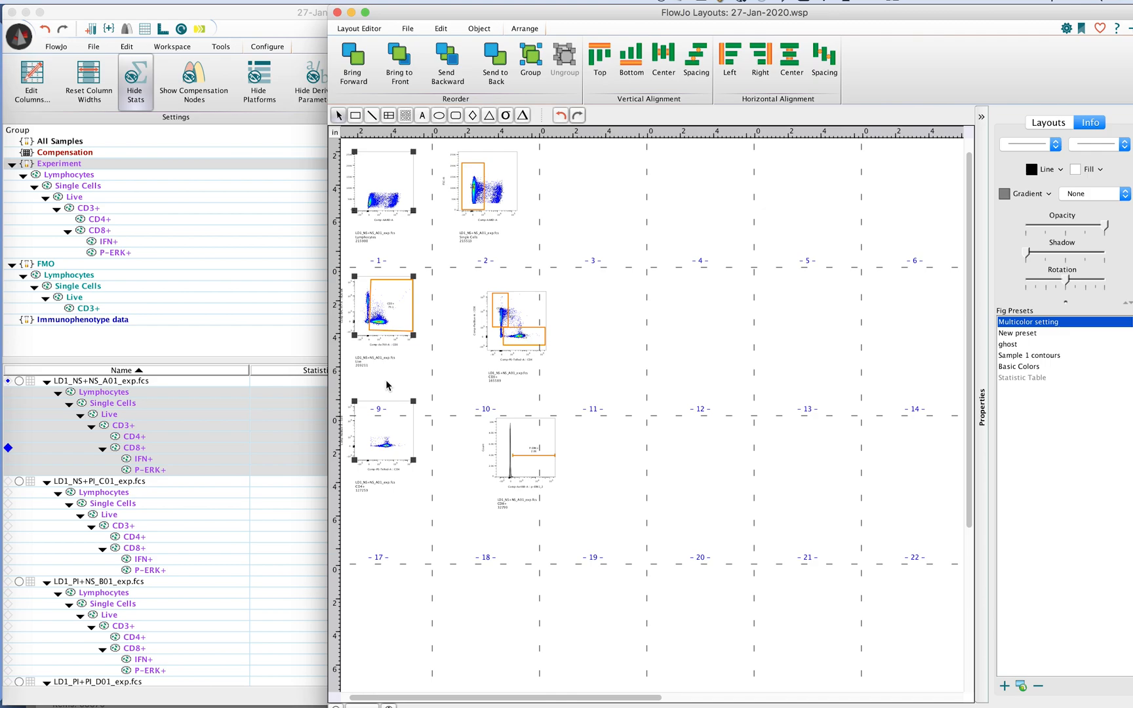
pyautogui.click(507, 329)
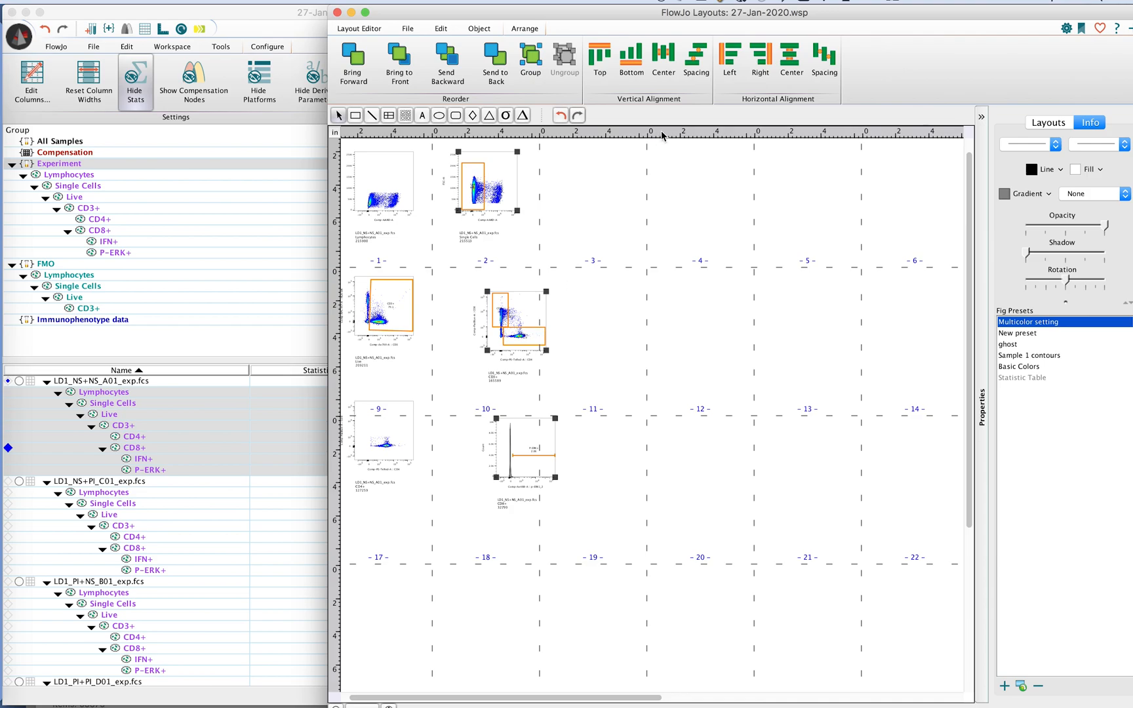
pyautogui.click(731, 56)
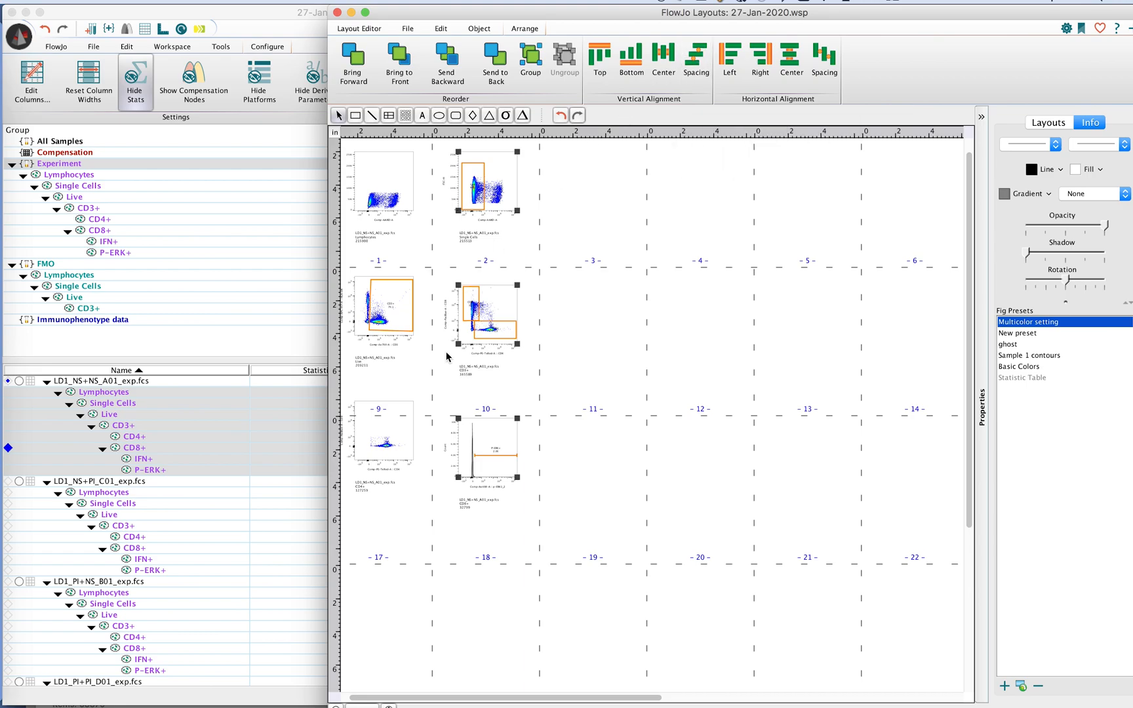
pyautogui.moveTo(407, 466)
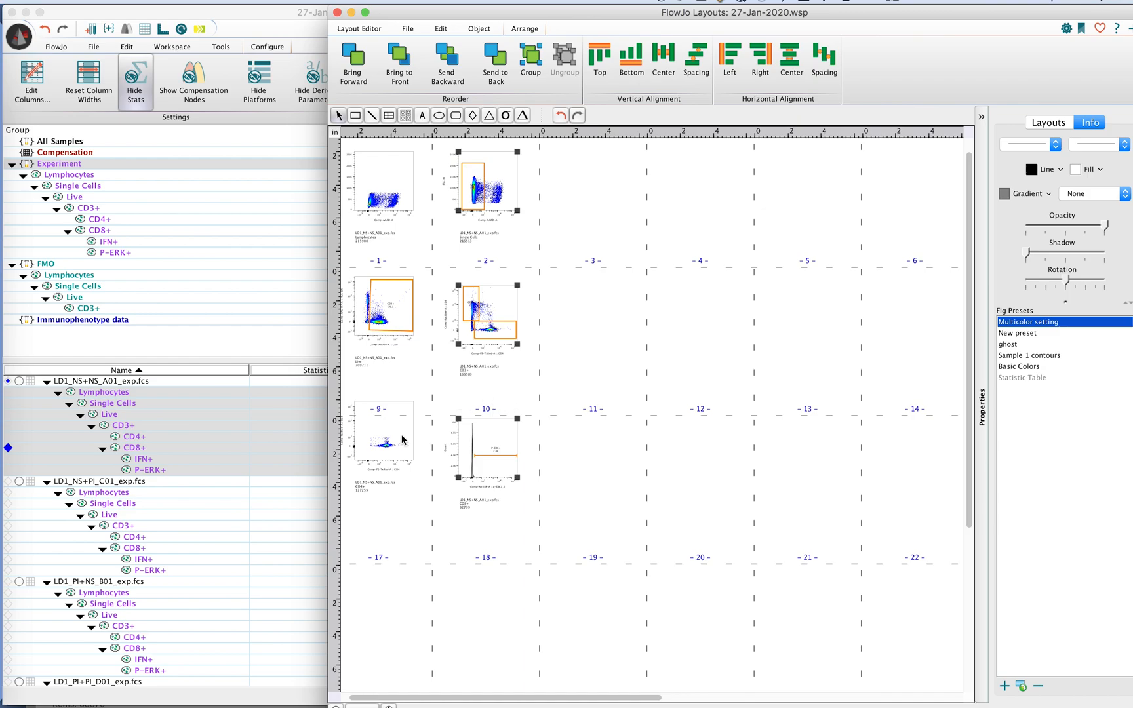
# Step: Select the bottom-row plots and center them horizontally to finish the two-column grid
pyautogui.click(488, 459)
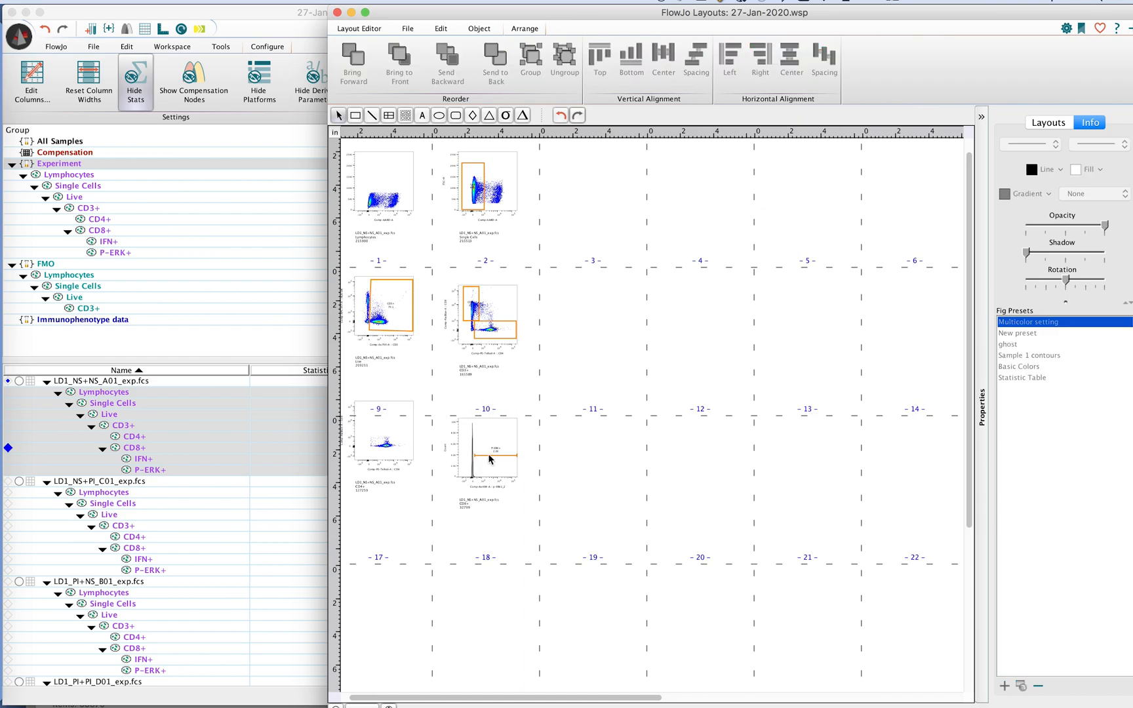
pyautogui.click(387, 437)
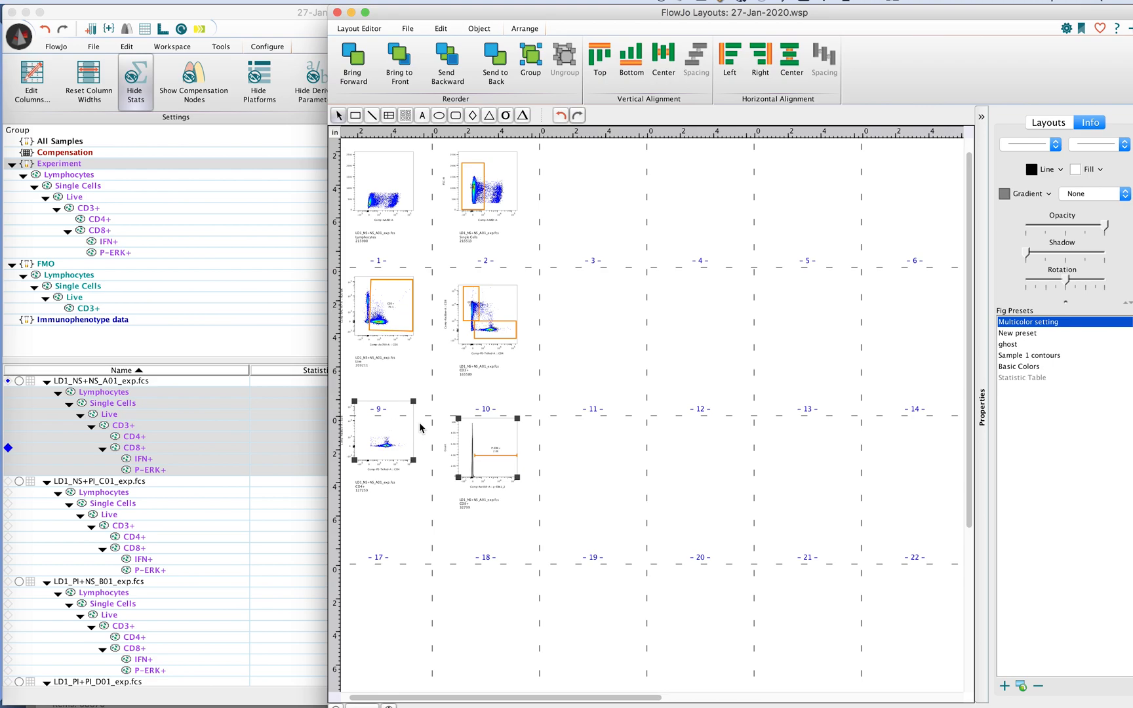
pyautogui.moveTo(506, 367)
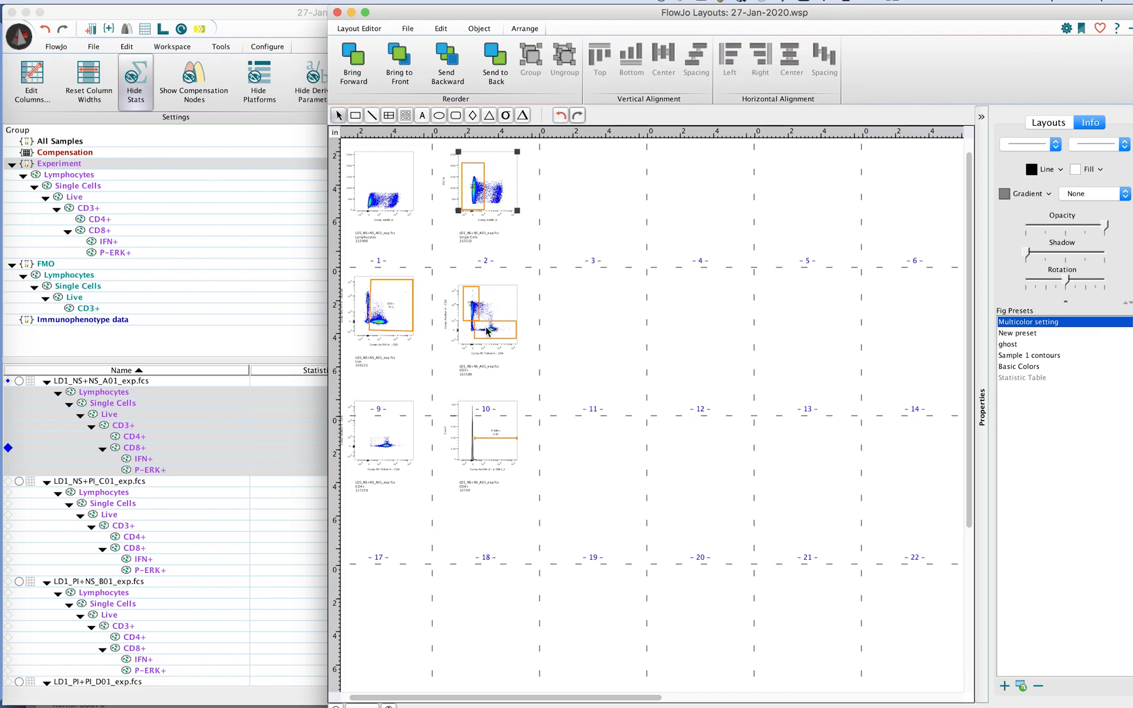
pyautogui.click(791, 58)
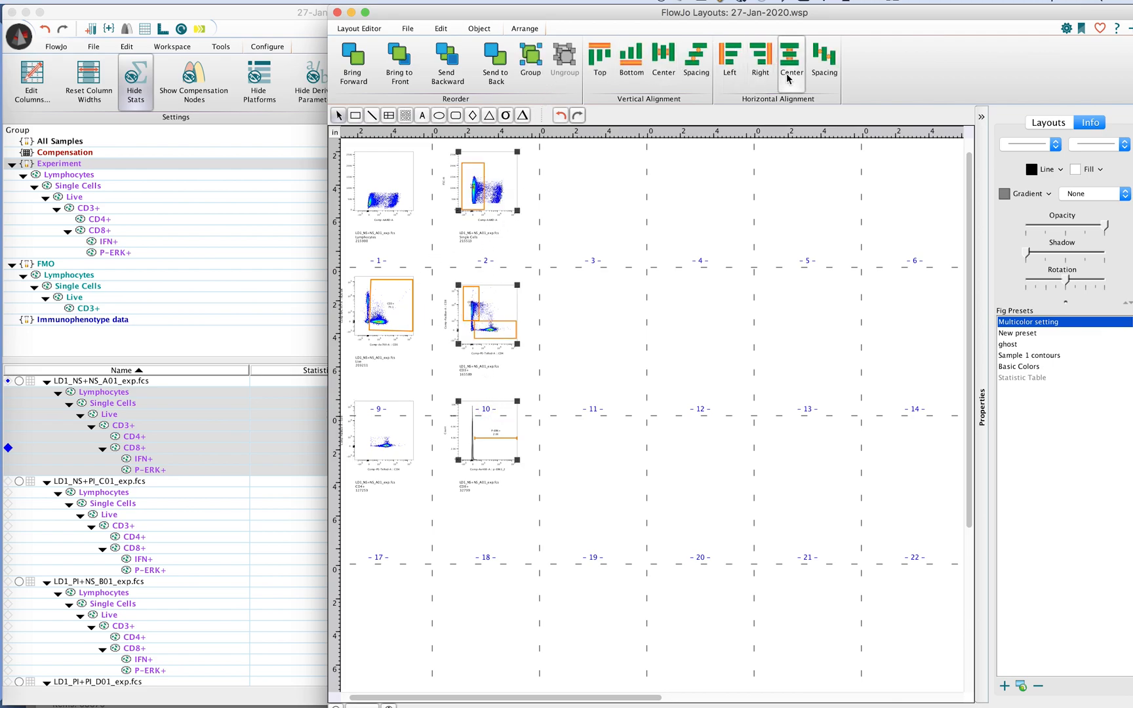
pyautogui.click(697, 56)
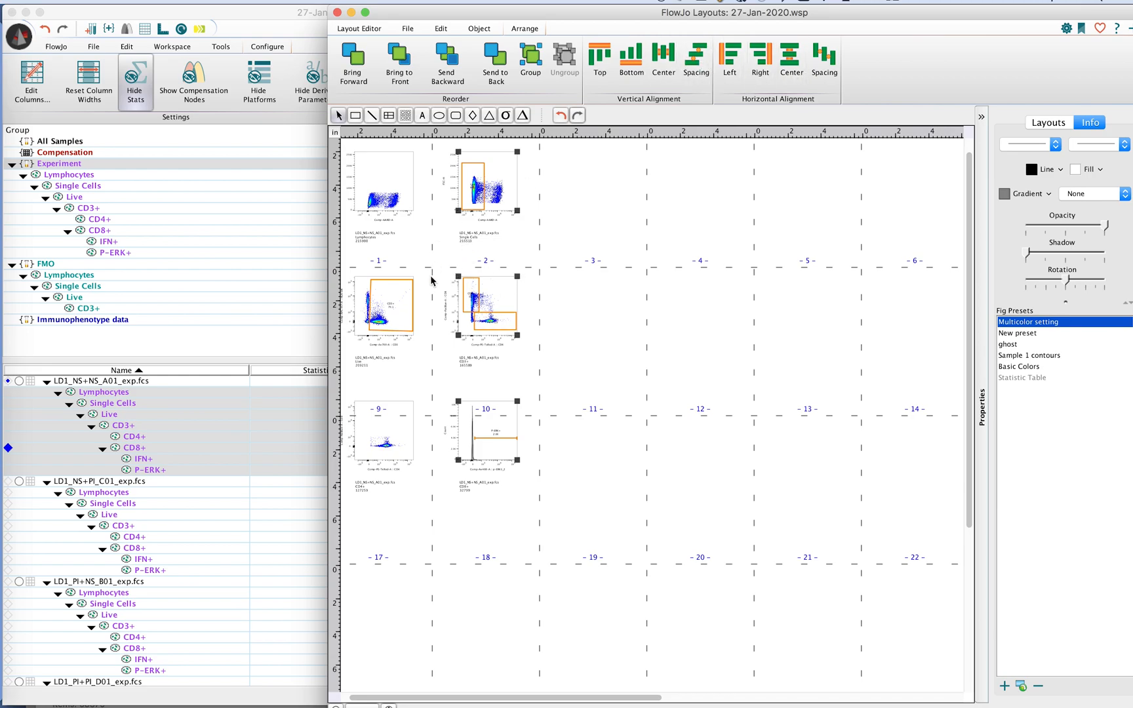
pyautogui.moveTo(435, 218)
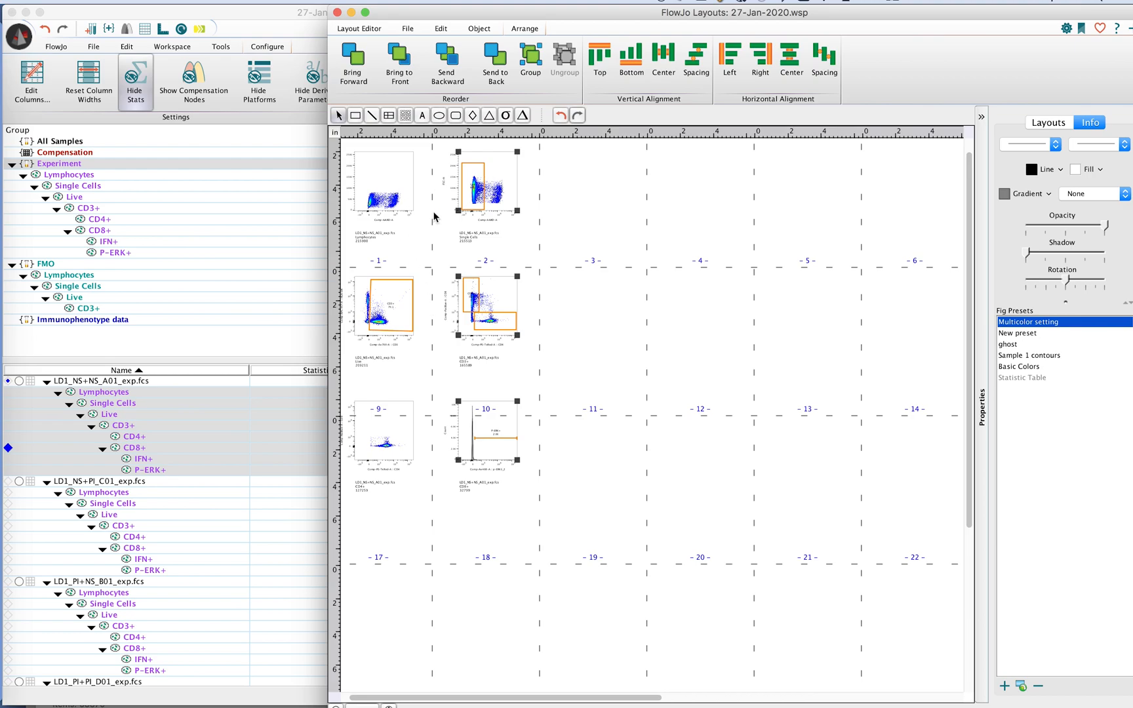
pyautogui.moveTo(454, 412)
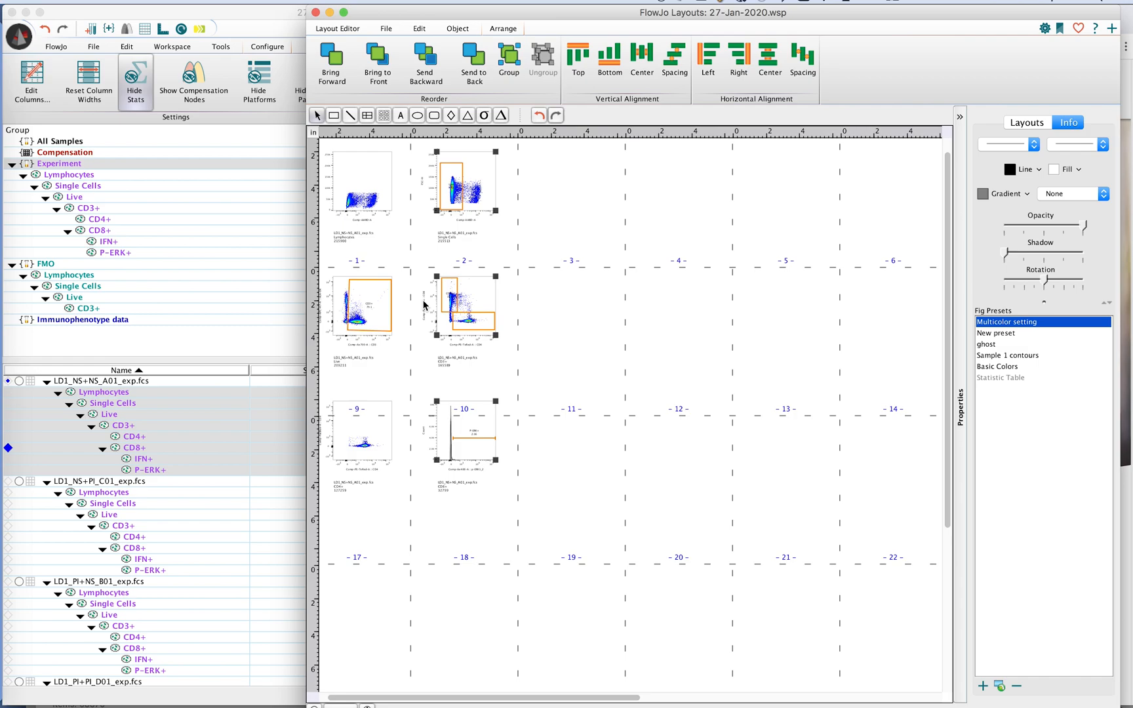
pyautogui.moveTo(408, 211)
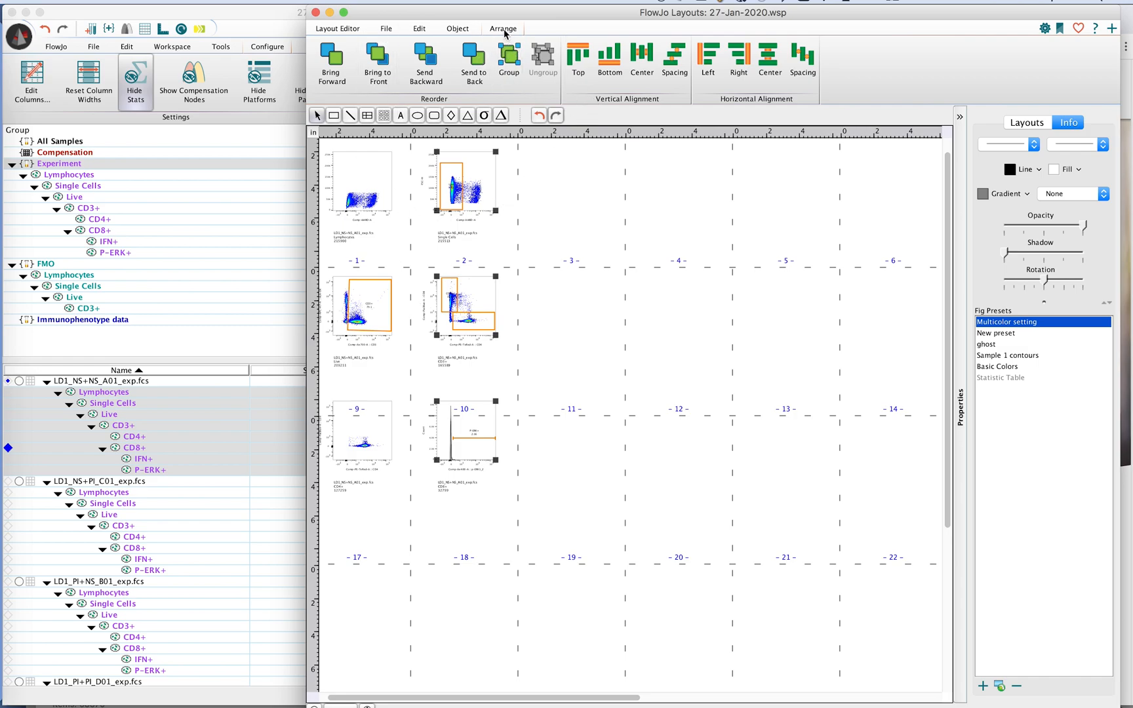
# Step: Add a new blank layout, Layout-2, from the layout list's + button
pyautogui.click(337, 27)
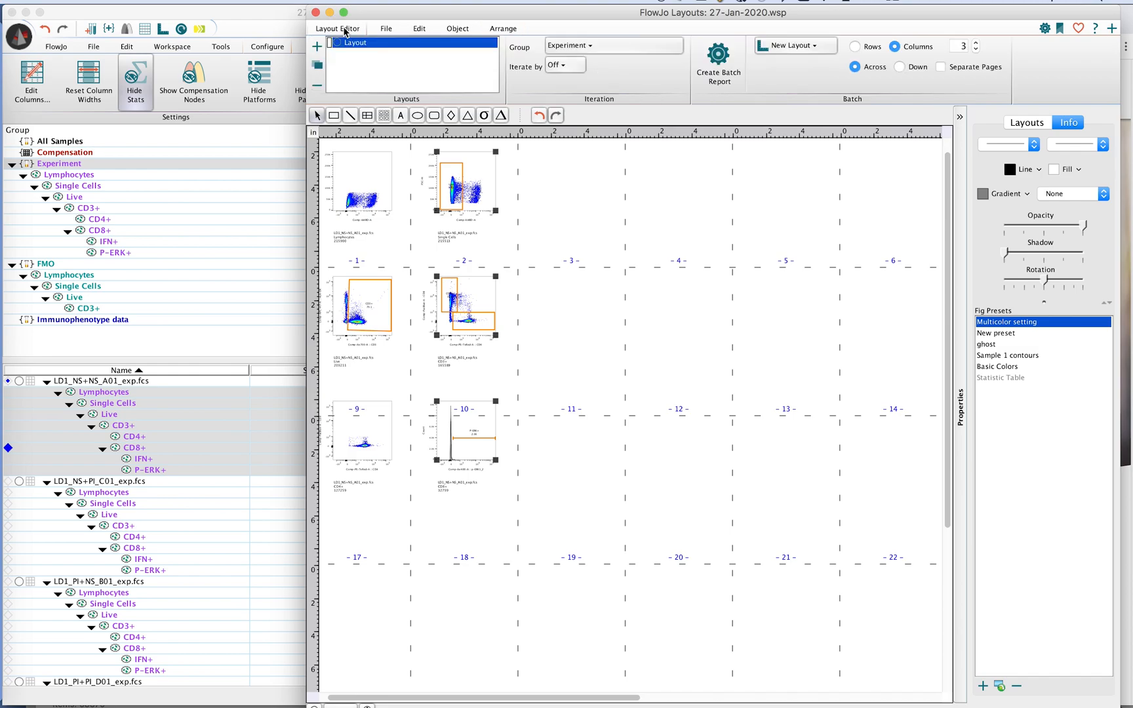
pyautogui.click(316, 46)
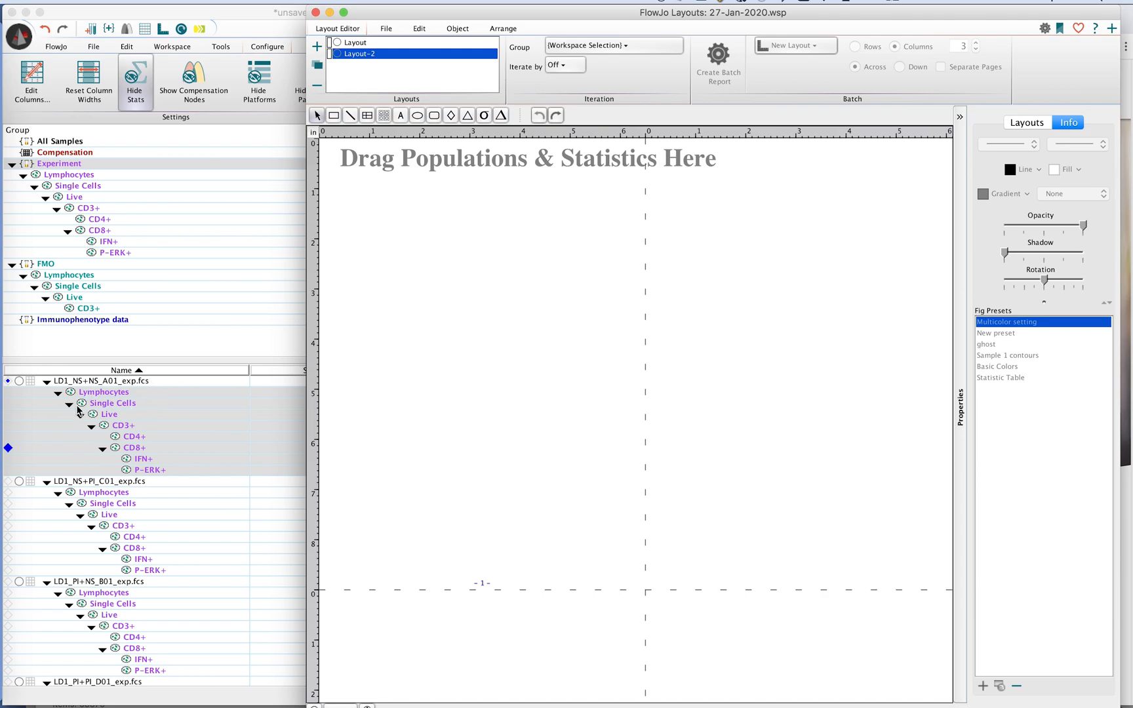
pyautogui.moveTo(380, 168)
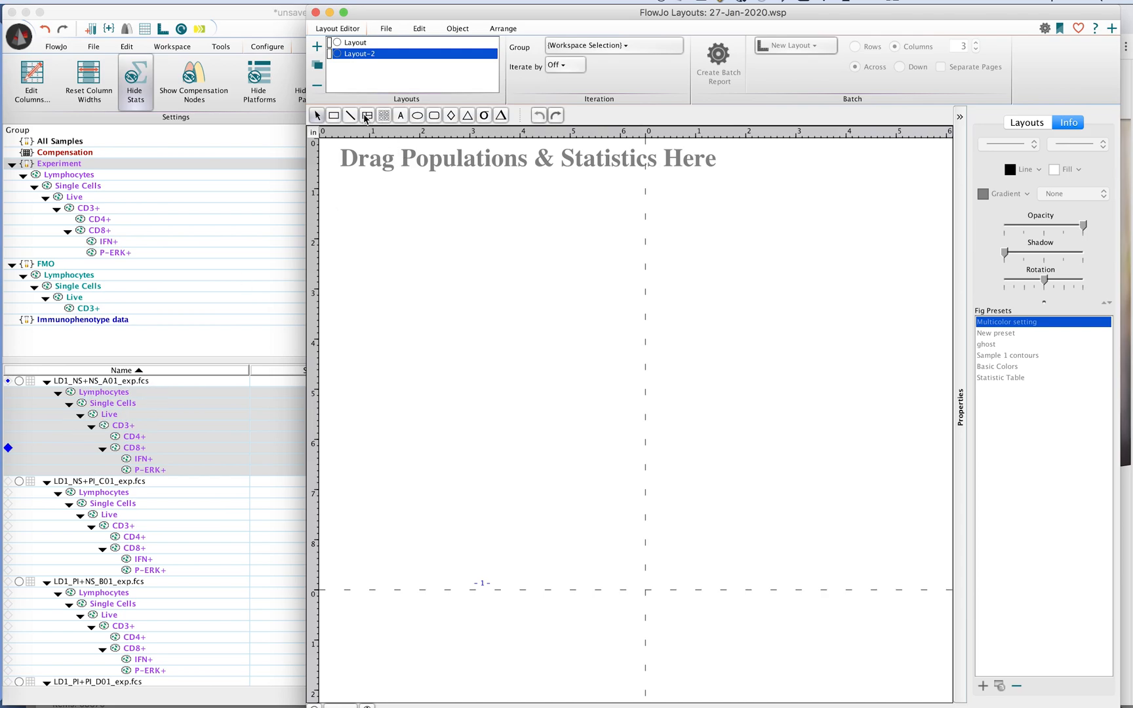
pyautogui.moveTo(367, 116)
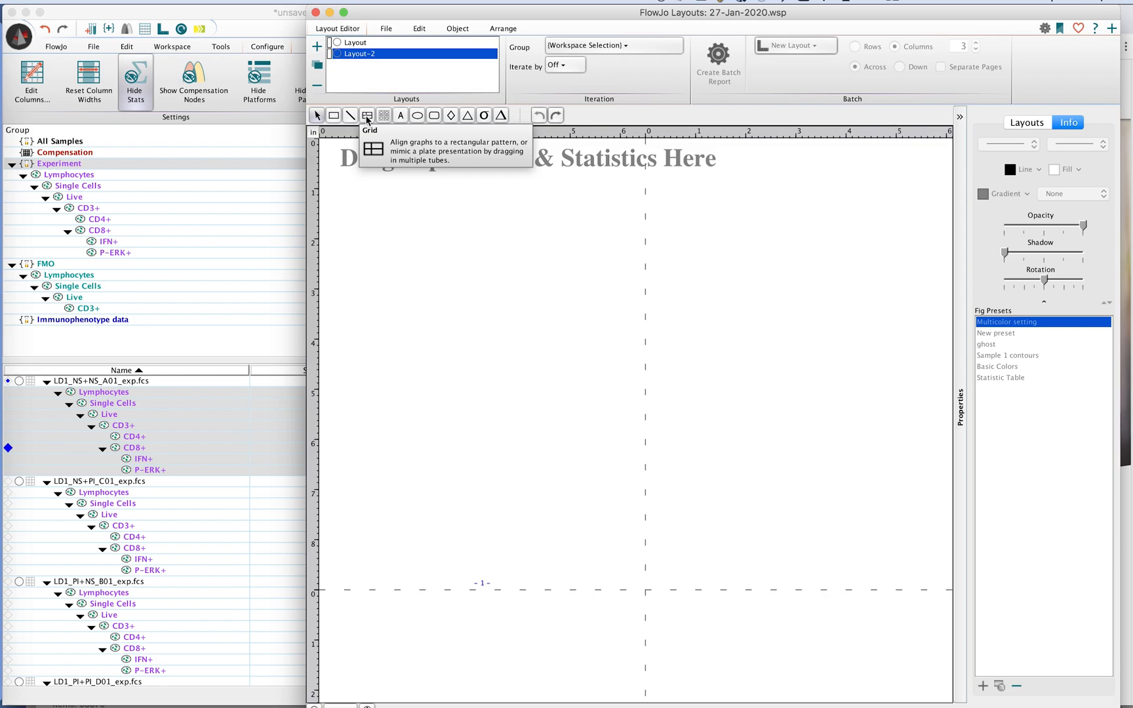
pyautogui.moveTo(404, 264)
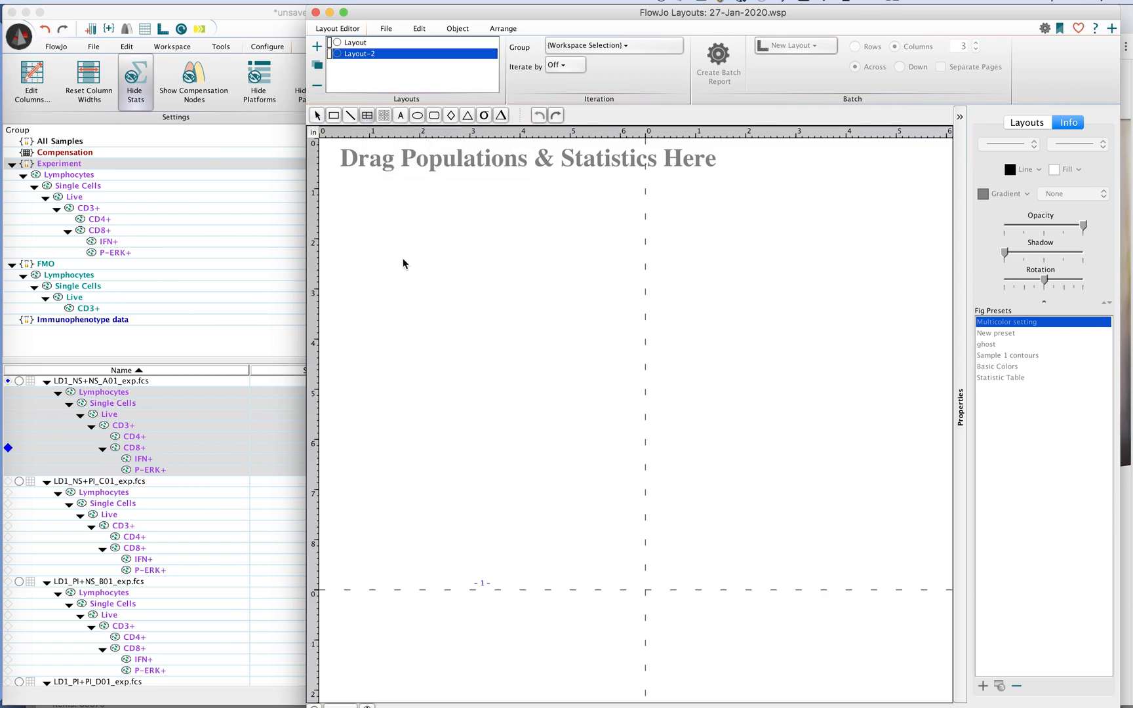
# Step: Draw a 4x4 grid with the Grid tool and size it to fill the page
pyautogui.moveTo(392, 217); pyautogui.dragTo(566, 327)
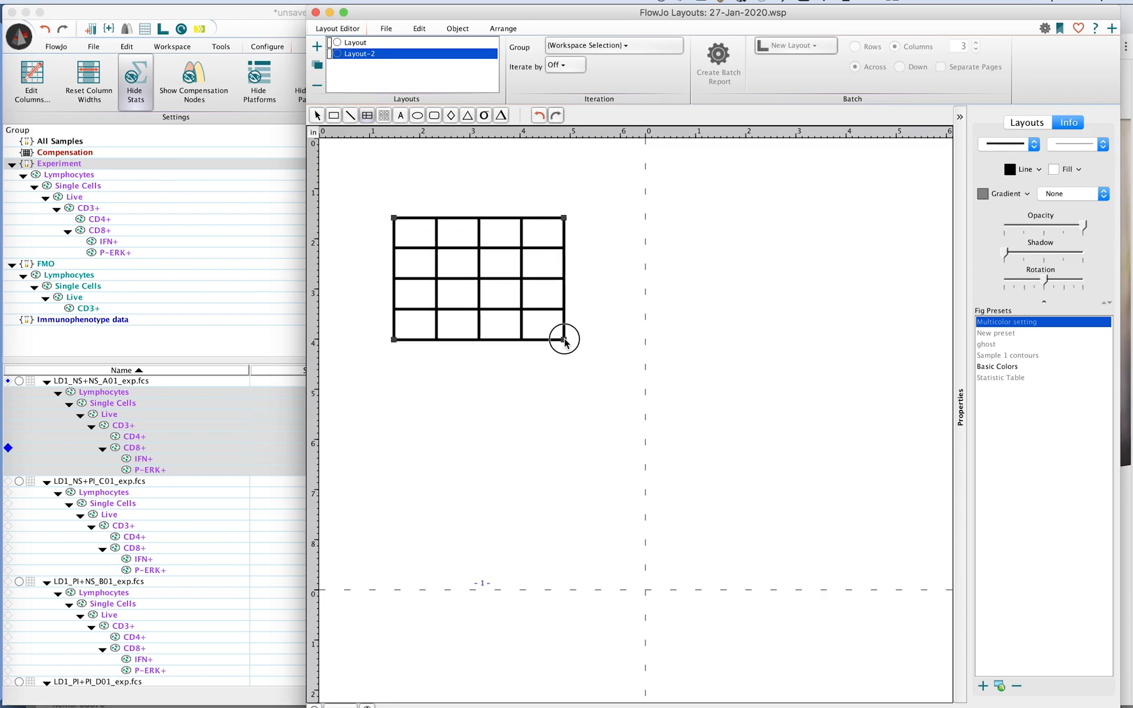
pyautogui.moveTo(565, 340); pyautogui.dragTo(791, 521)
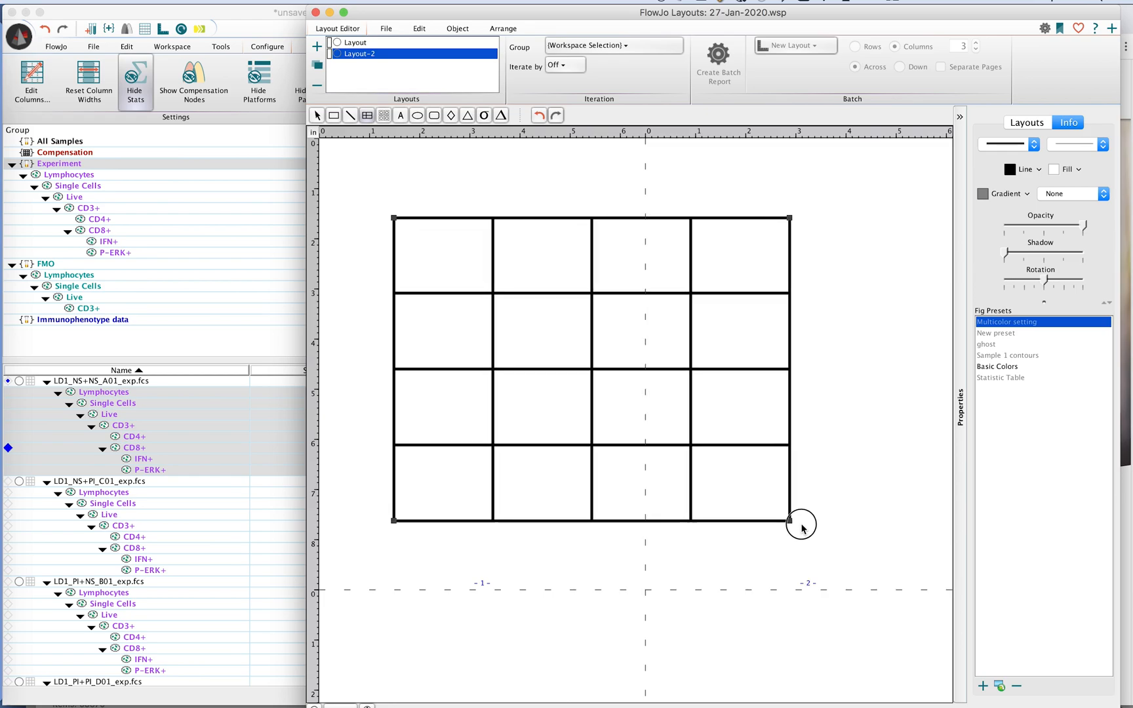
pyautogui.moveTo(791, 520); pyautogui.dragTo(831, 545)
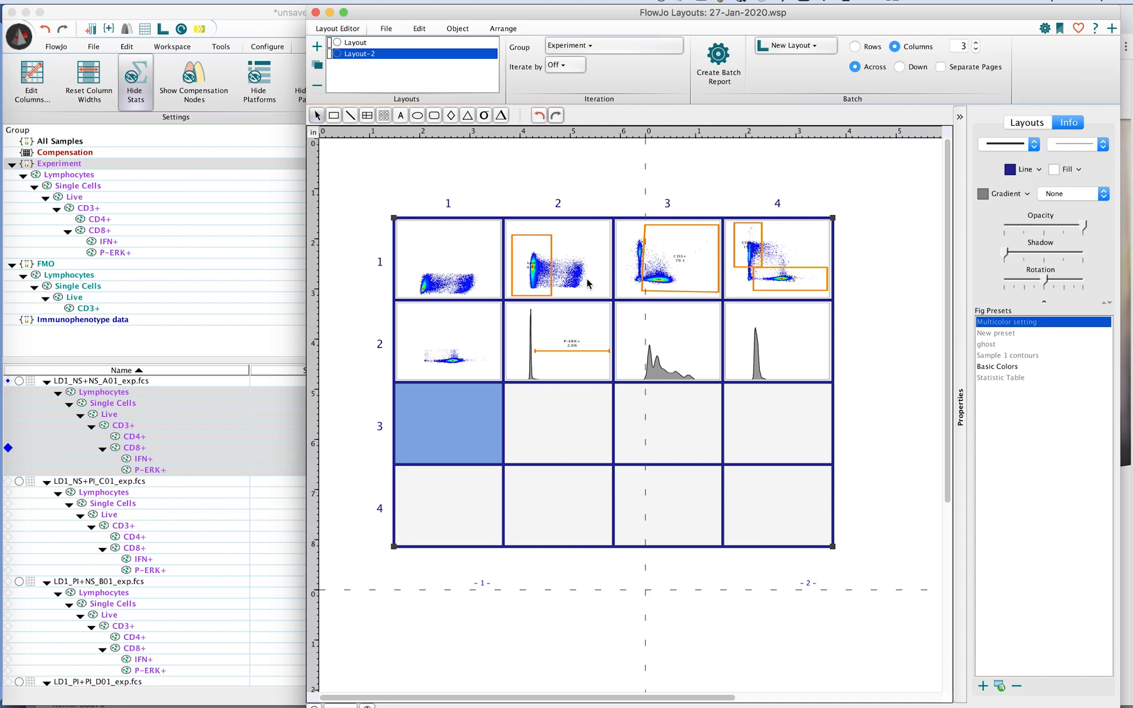
# Step: Select cells in the first two rows holding the population plots, then deselect the grid
pyautogui.click(558, 259)
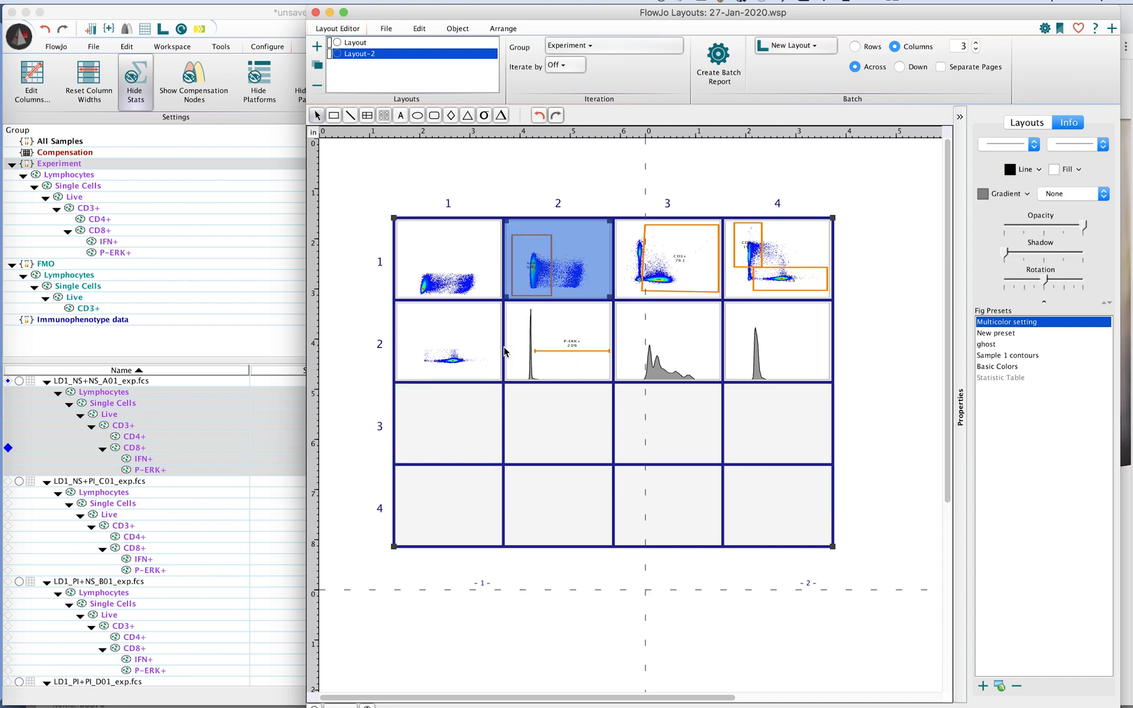
pyautogui.click(447, 341)
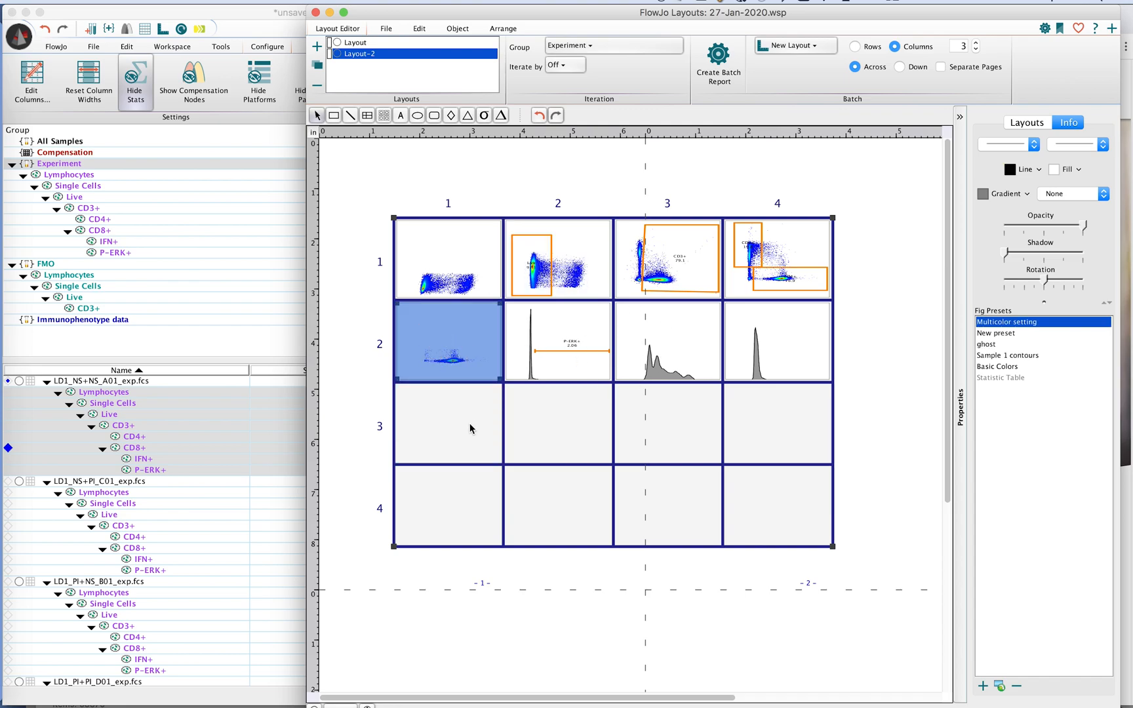
pyautogui.click(469, 257)
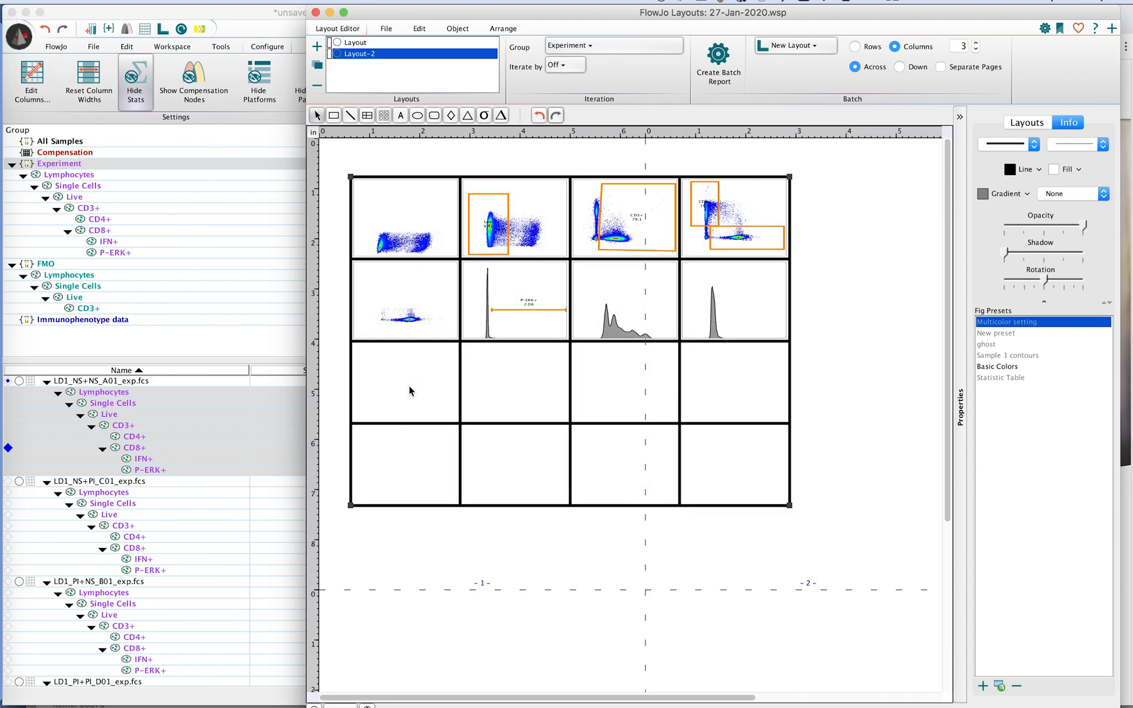
# Step: Extract the eight plots from the grid as free-standing figures via Extract Cells from Grid
pyautogui.rightClick(406, 383)
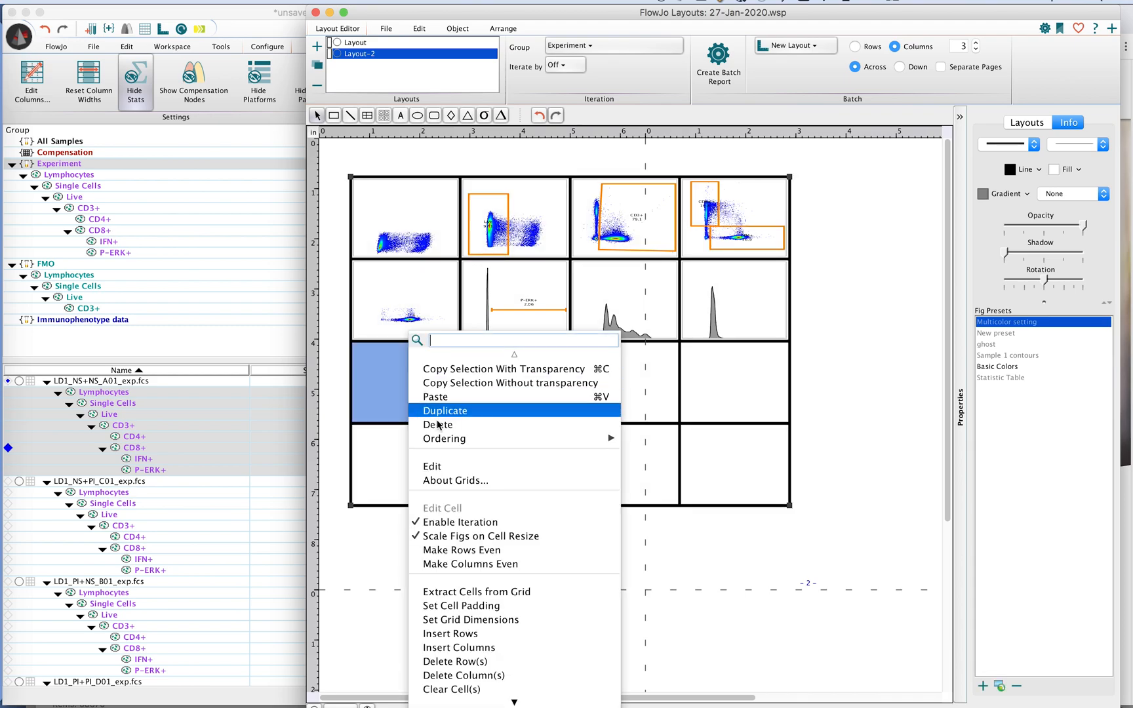
pyautogui.moveTo(475, 591)
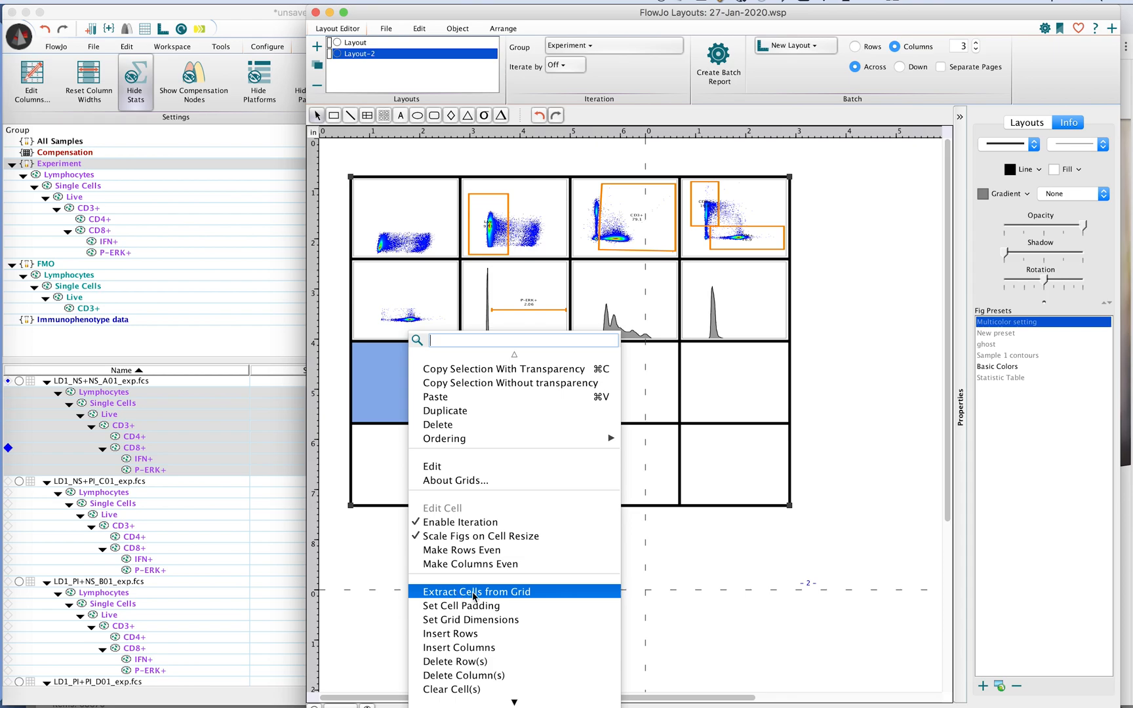
pyautogui.click(476, 592)
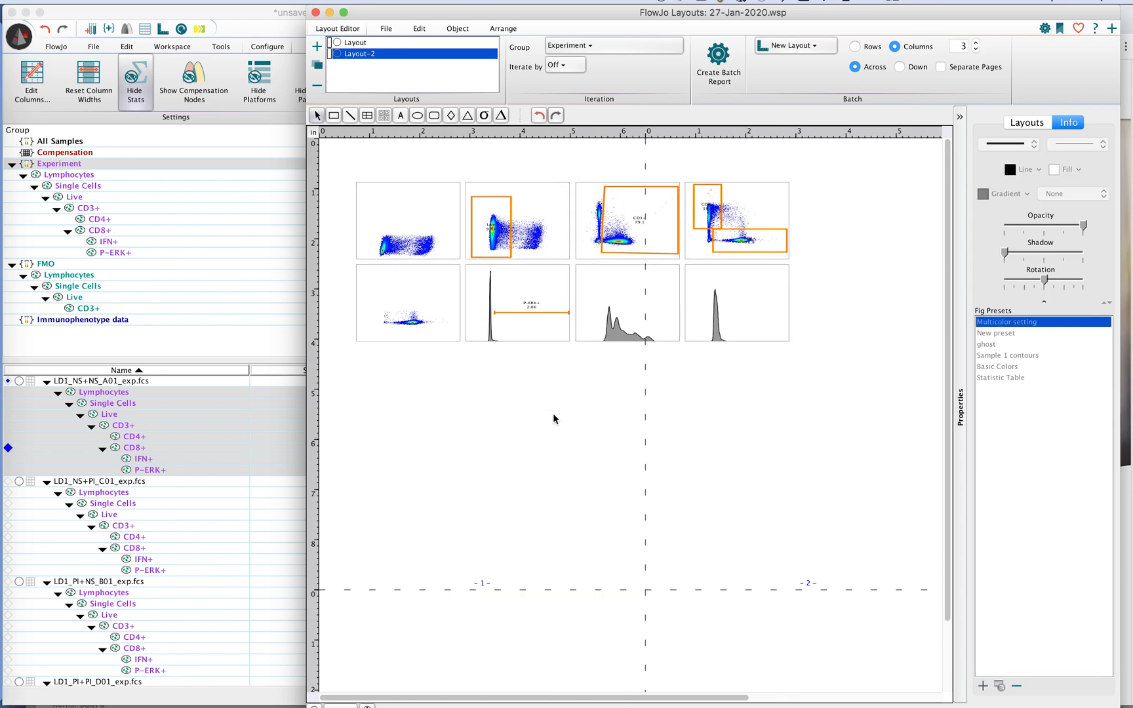
pyautogui.moveTo(540, 260)
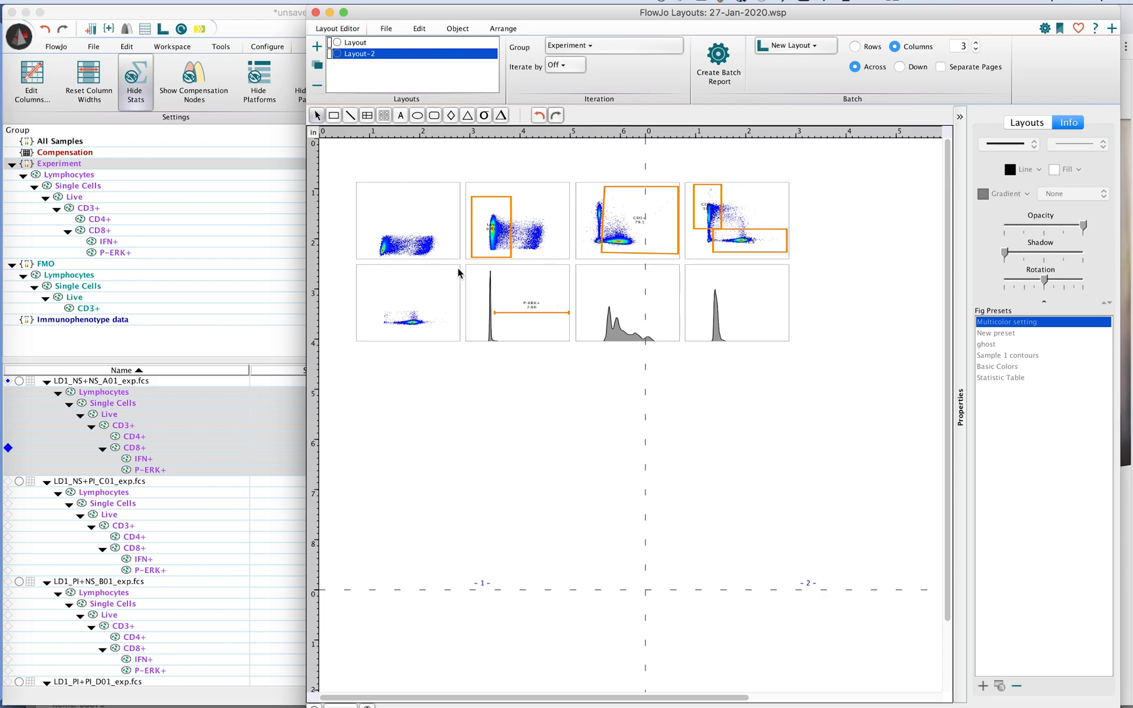
pyautogui.moveTo(422, 349)
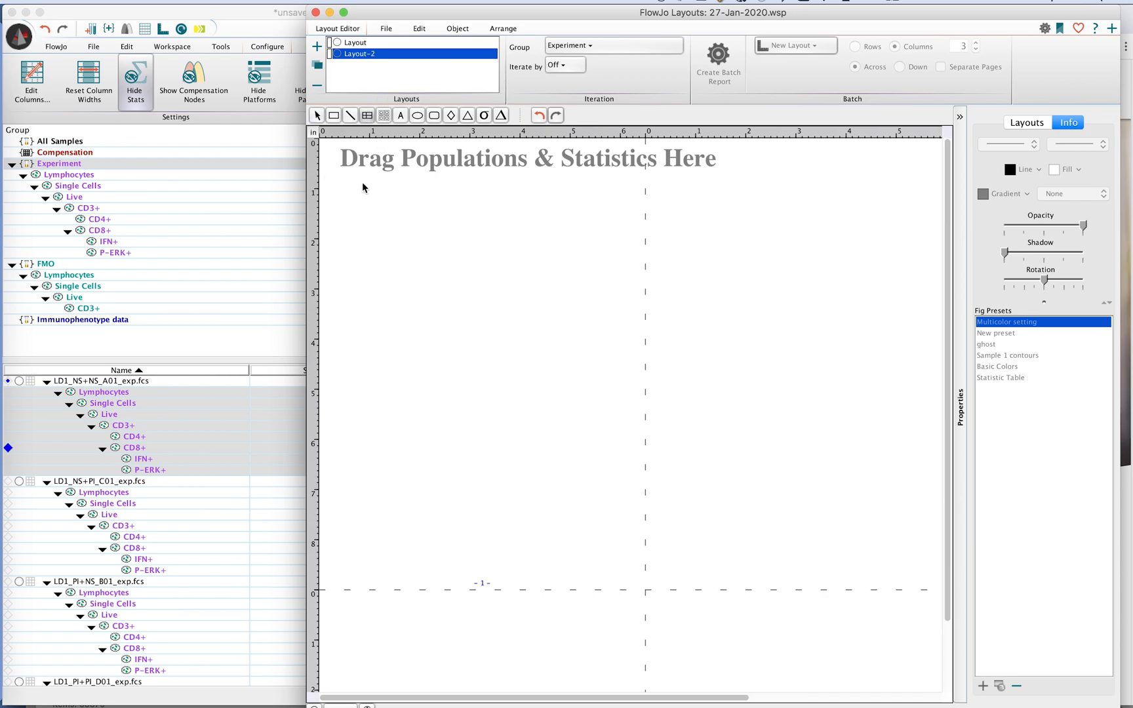
# Step: Draw a fresh 4x4 grid on the empty Layout-2 page for relabelled population plots
pyautogui.moveTo(380, 200); pyautogui.dragTo(781, 502)
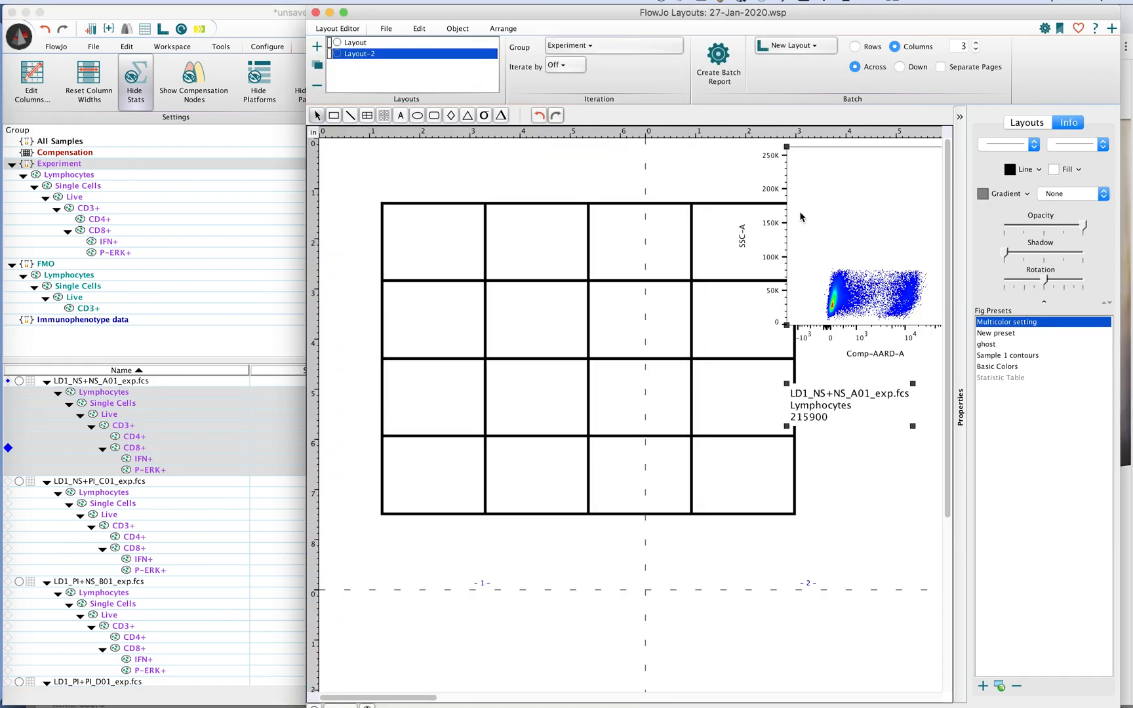
pyautogui.moveTo(853, 204)
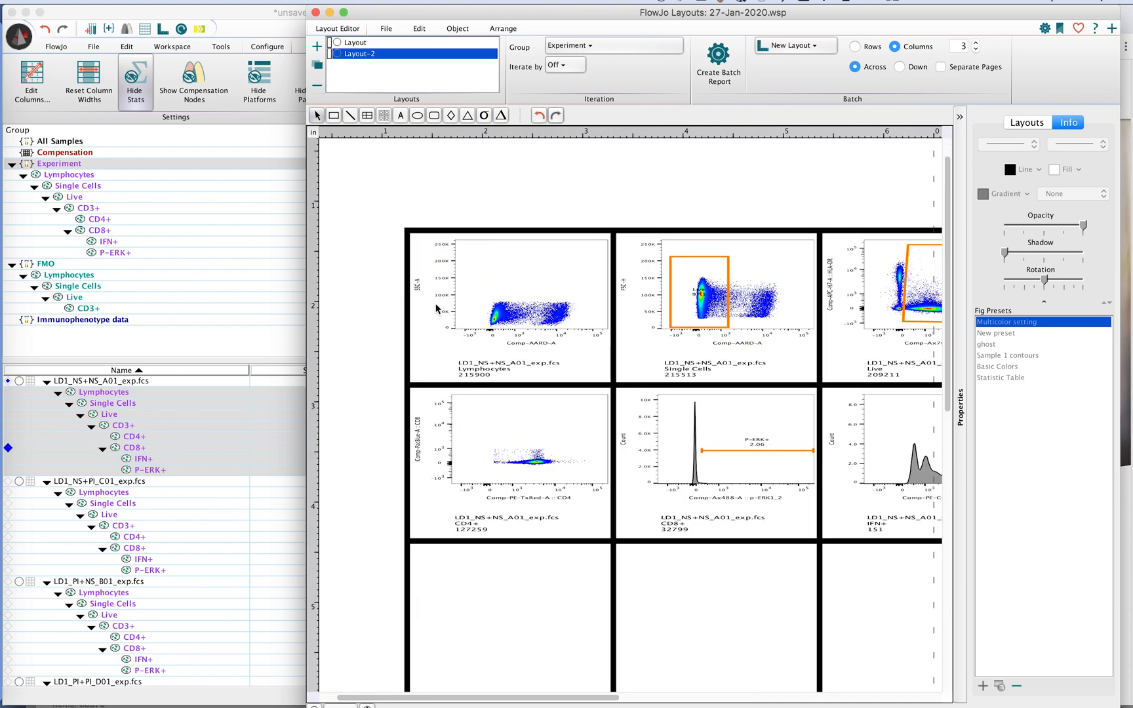
pyautogui.moveTo(530, 376)
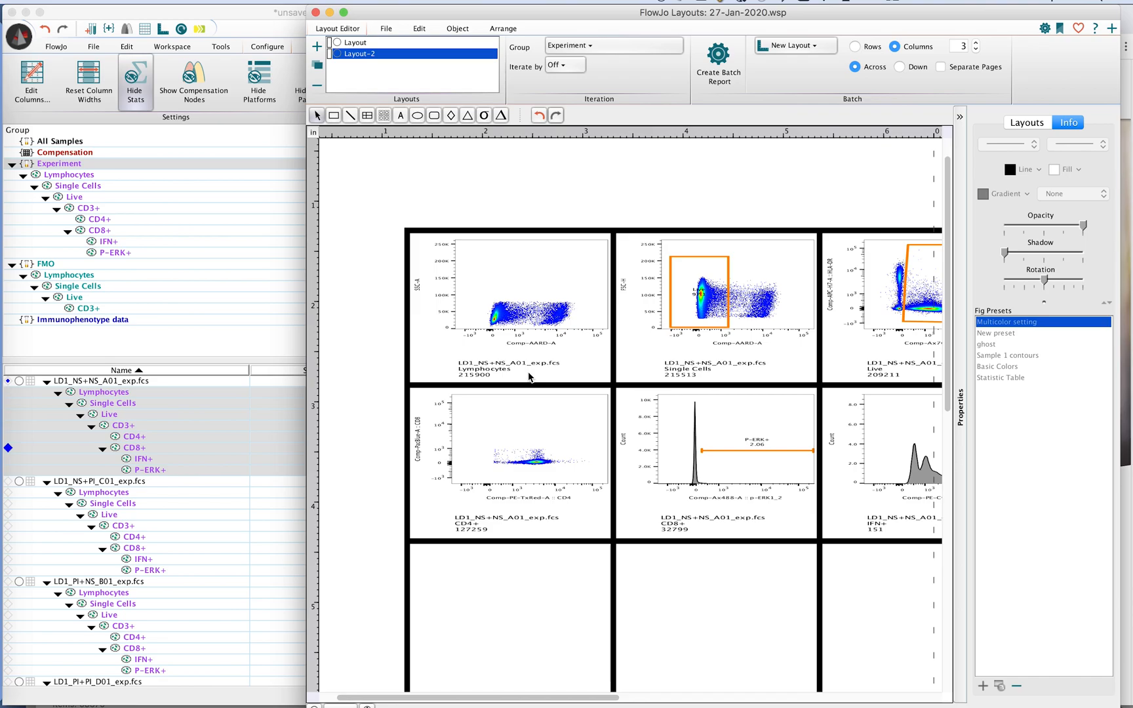